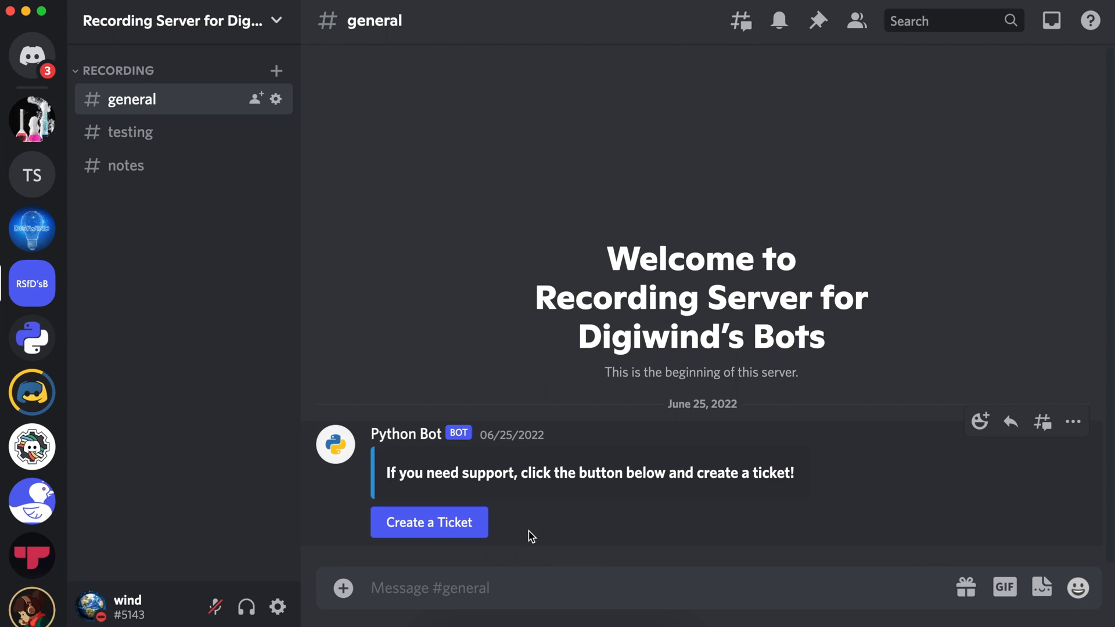
pyautogui.moveTo(767, 344)
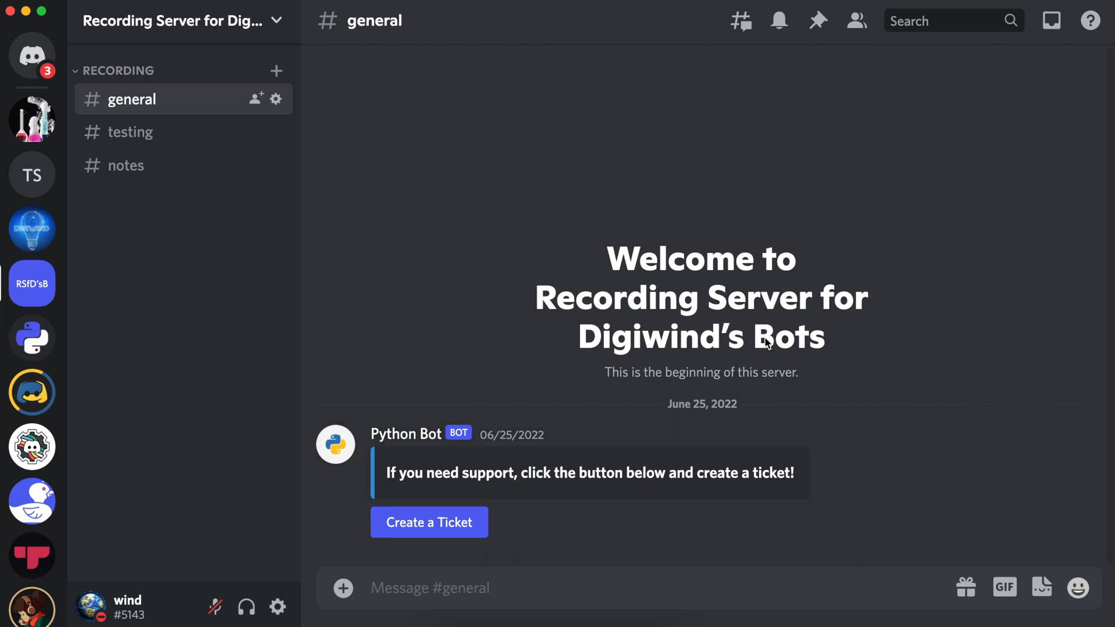
pyautogui.moveTo(680, 259)
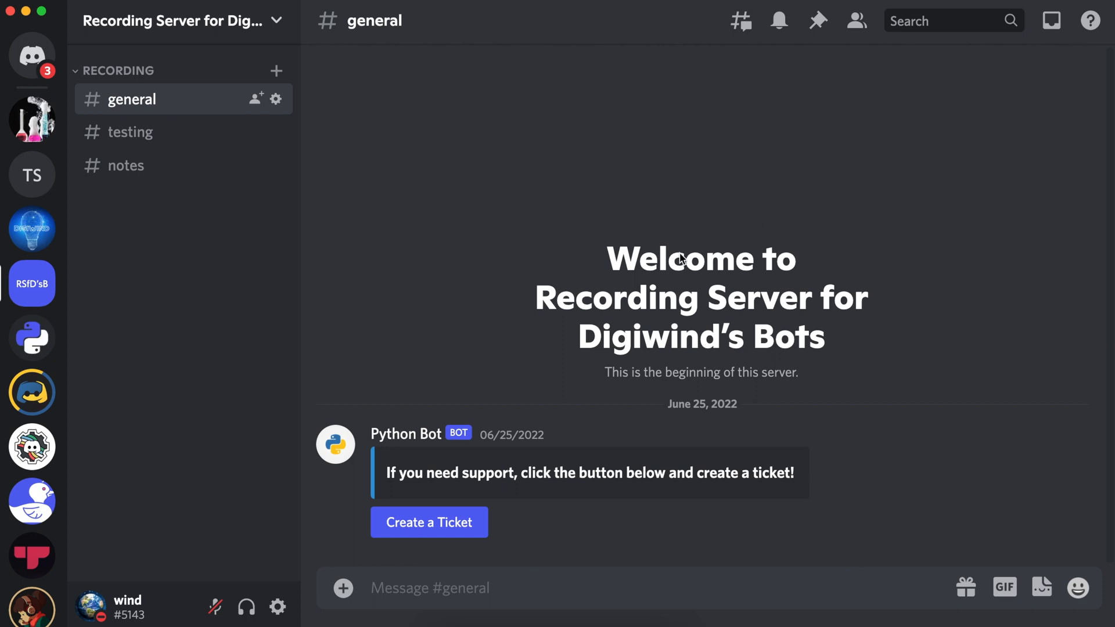
# - Create a new support ticket and move into its private ticket channel
pyautogui.click(429, 521)
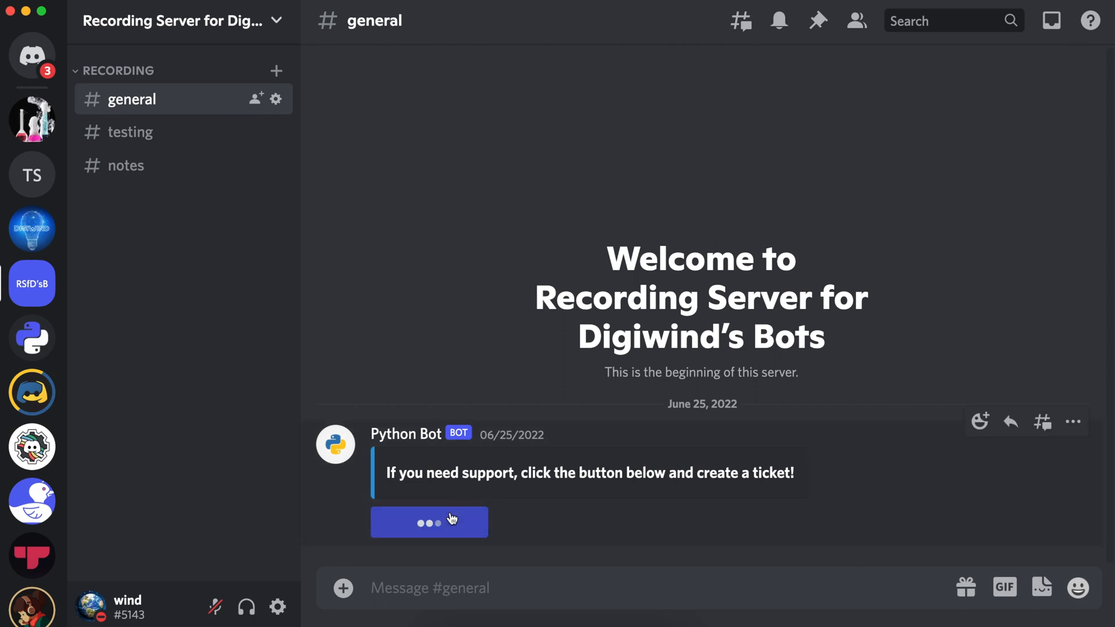
pyautogui.click(429, 521)
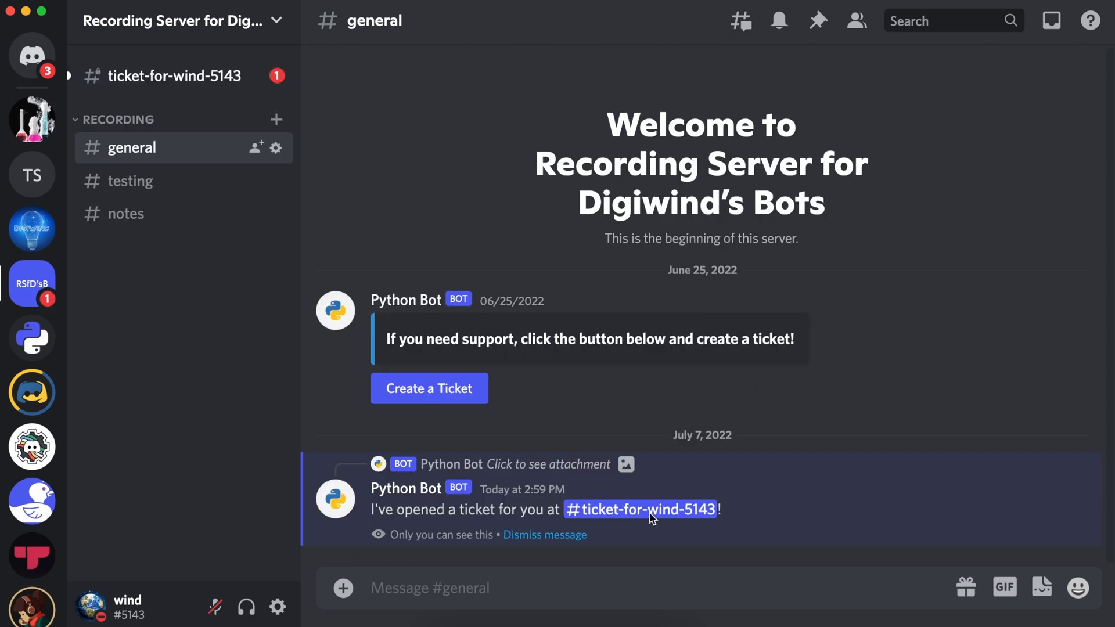
pyautogui.click(639, 509)
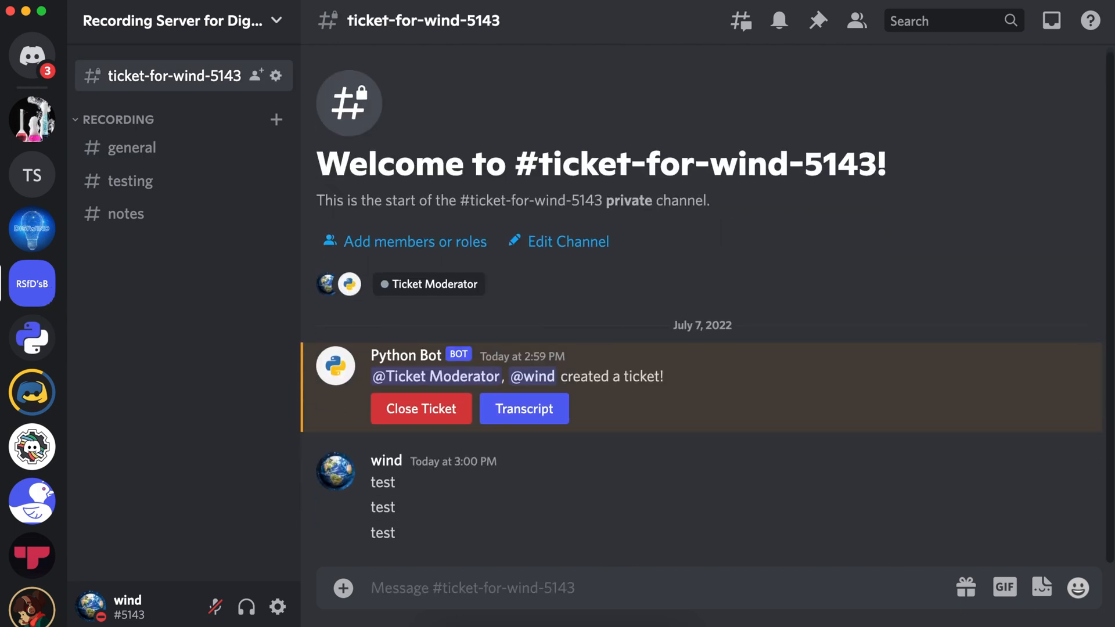
# - Generate transcripts via the Transcript button and /transcript, expanding the posted markdown file previews
pyautogui.click(524, 408)
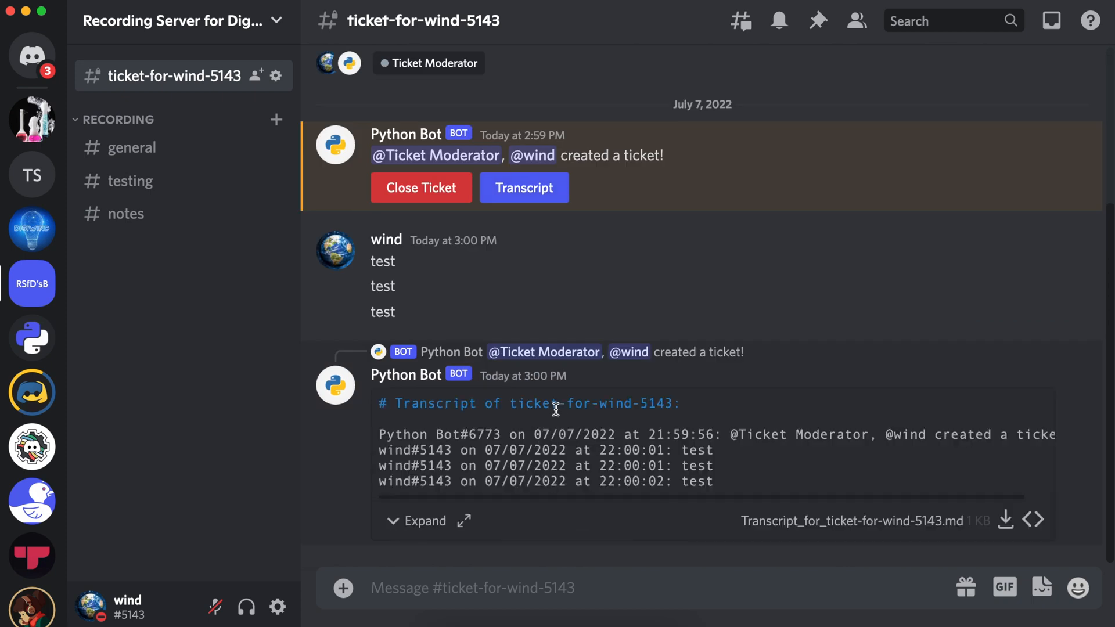
pyautogui.moveTo(416, 521)
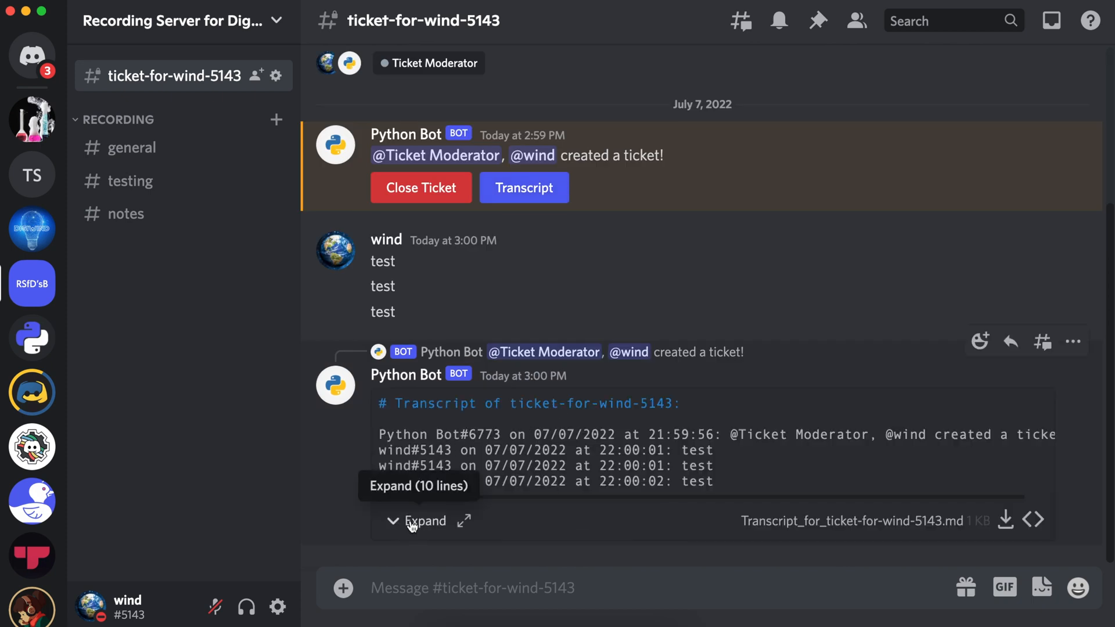
pyautogui.click(425, 522)
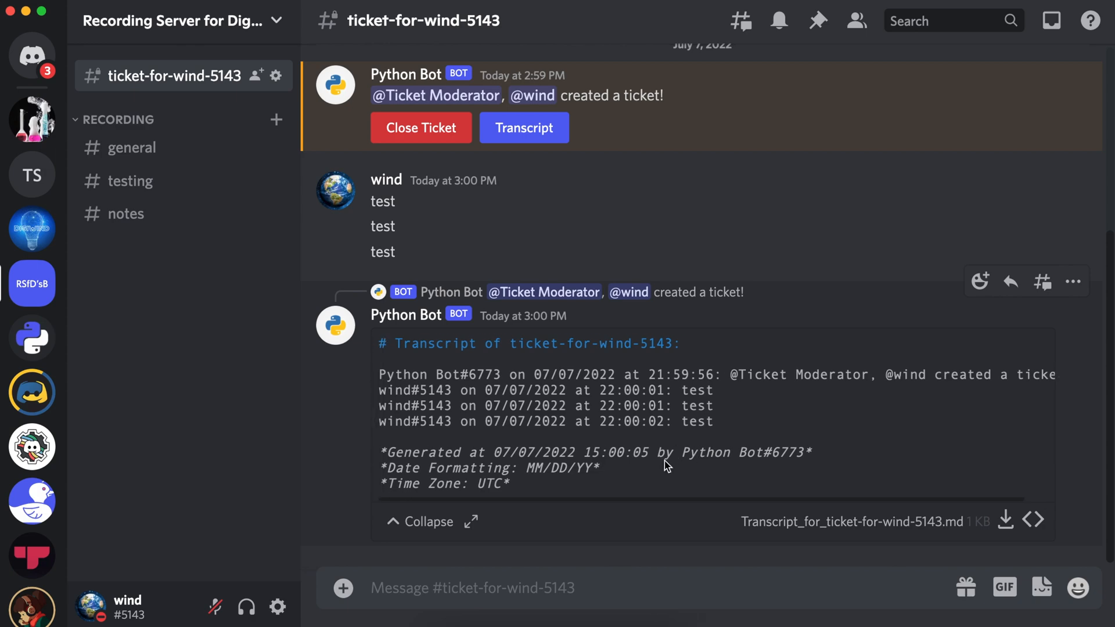
pyautogui.scroll(-3)
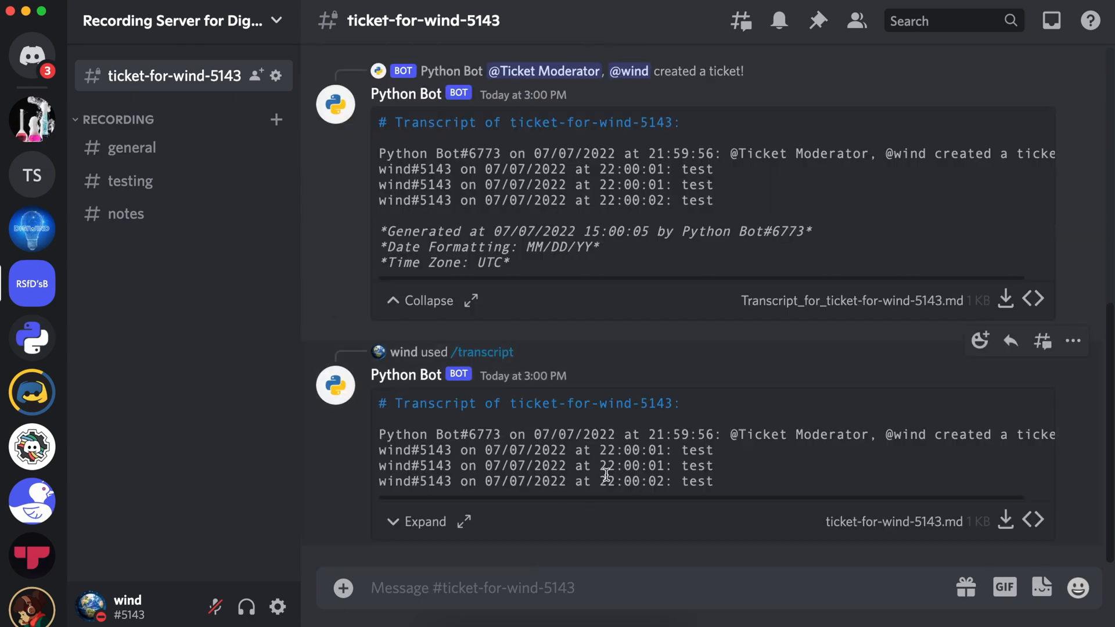
pyautogui.click(420, 521)
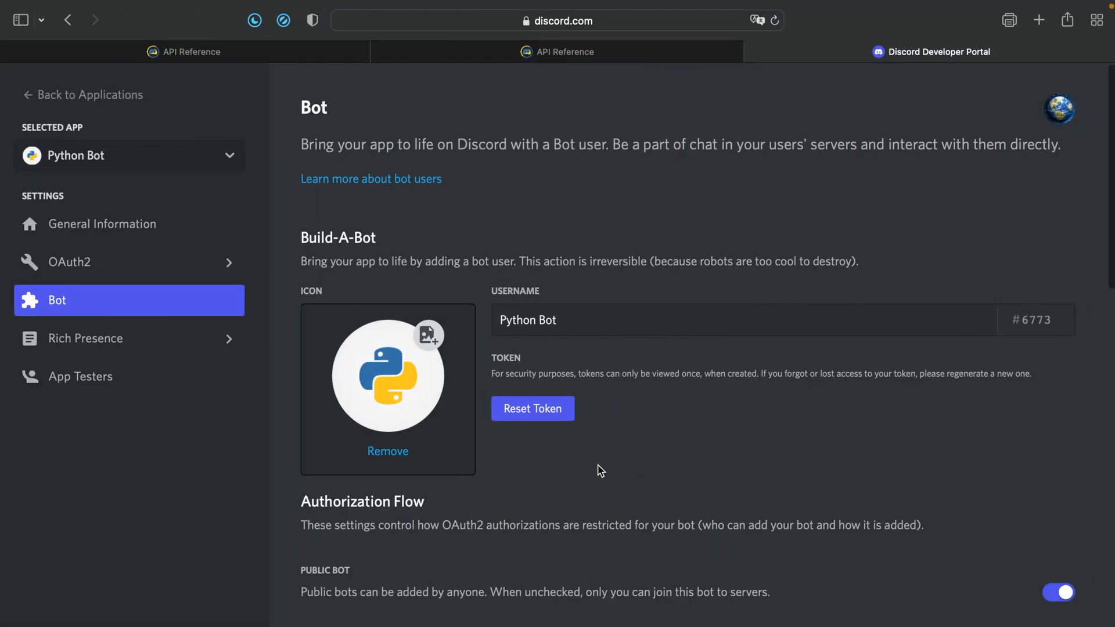
pyautogui.scroll(-3)
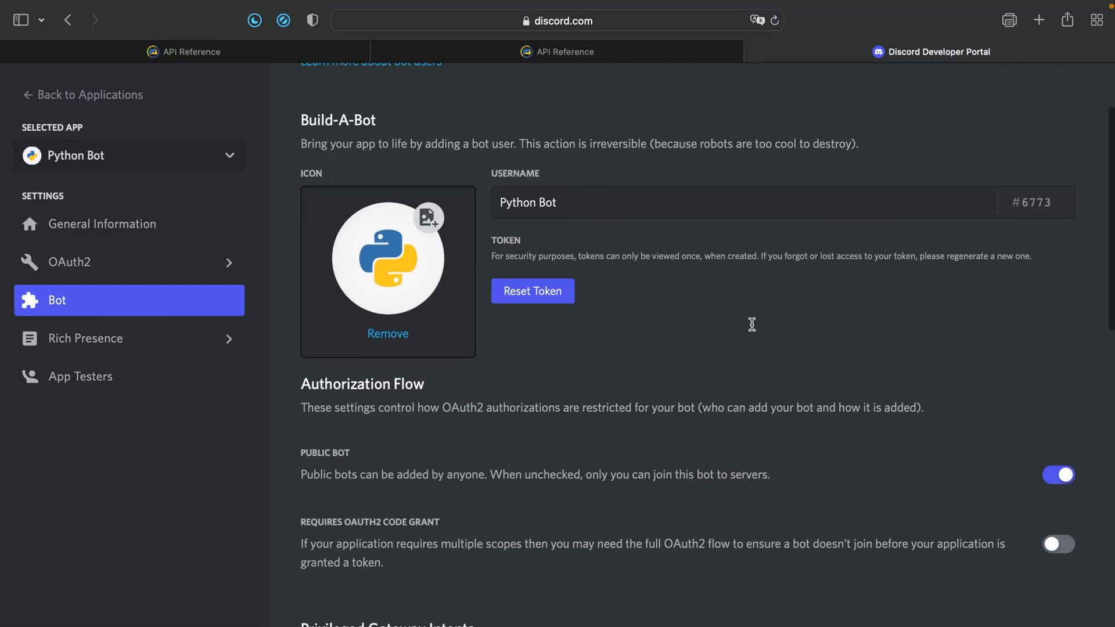
pyautogui.scroll(-3)
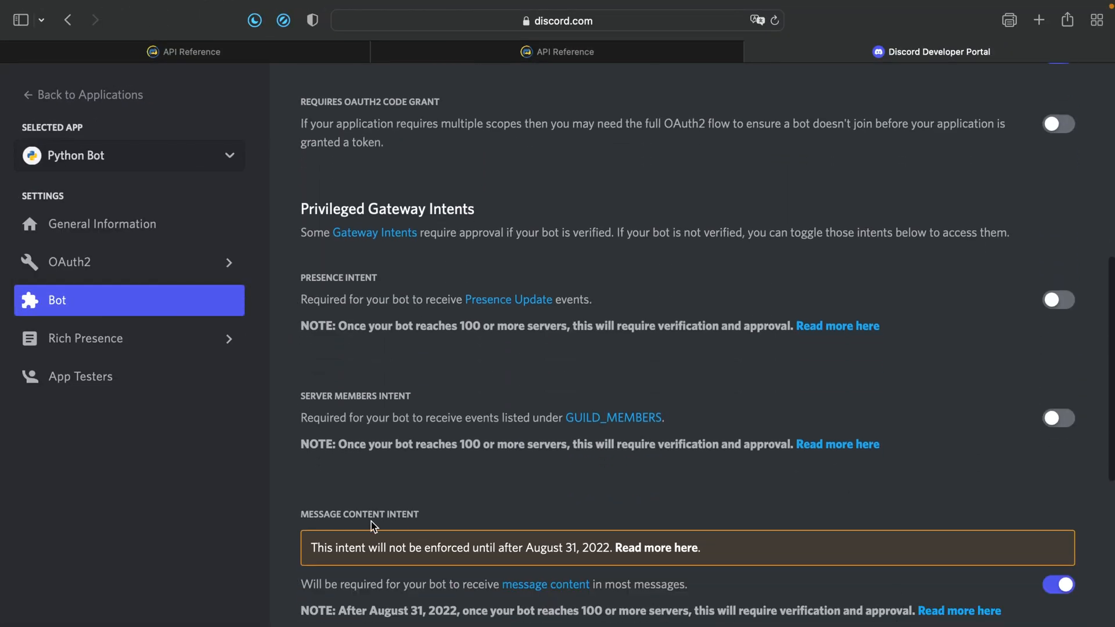
pyautogui.moveTo(1038, 593)
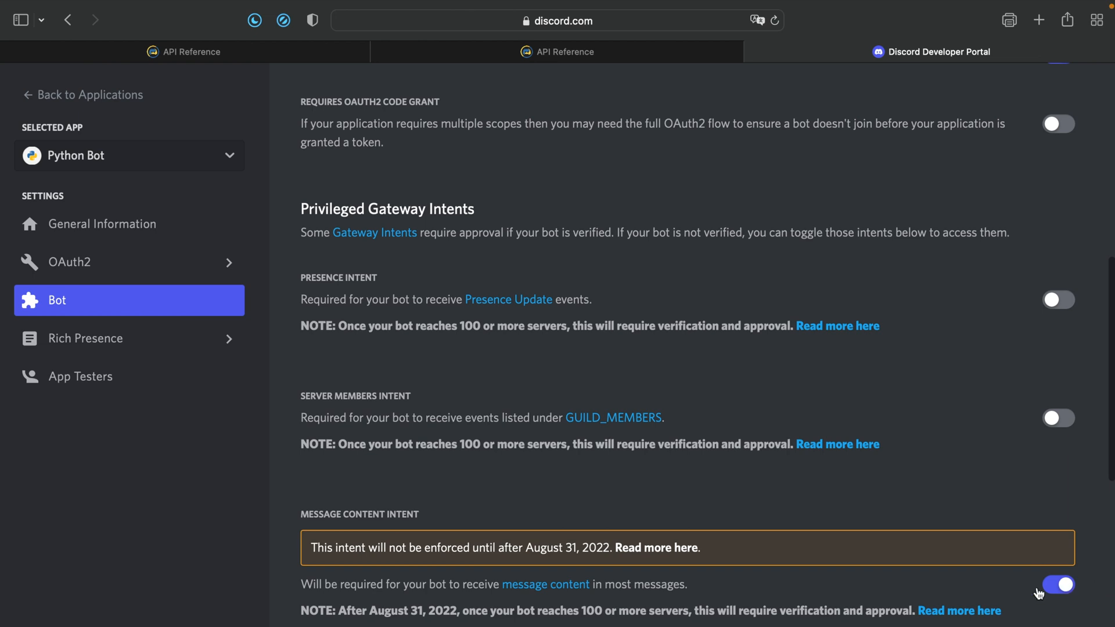
pyautogui.moveTo(619, 614)
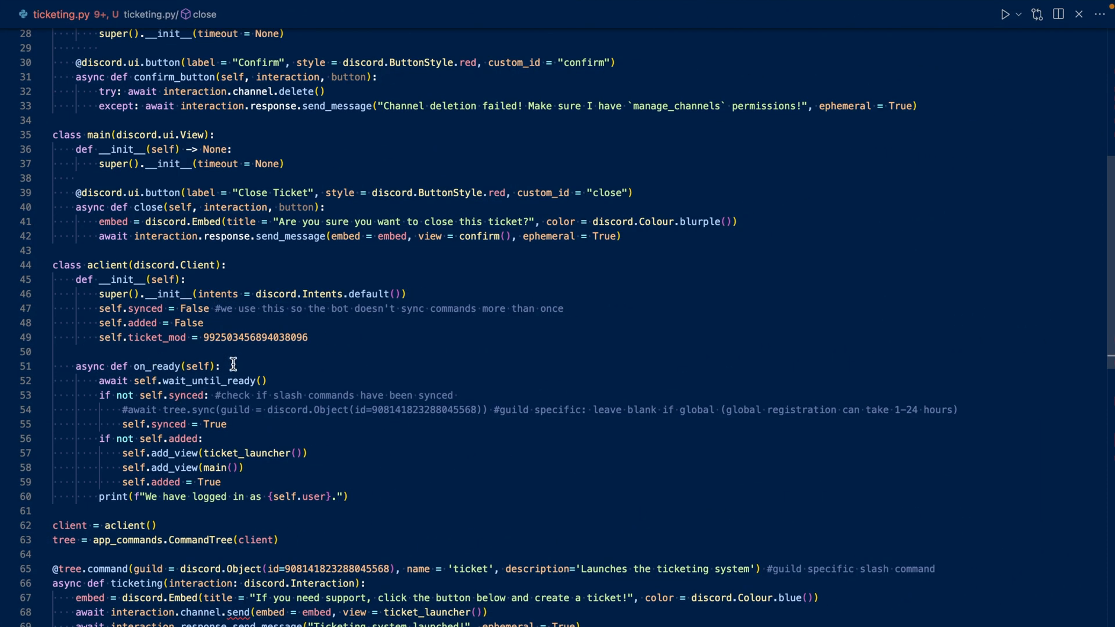
pyautogui.moveTo(228, 331)
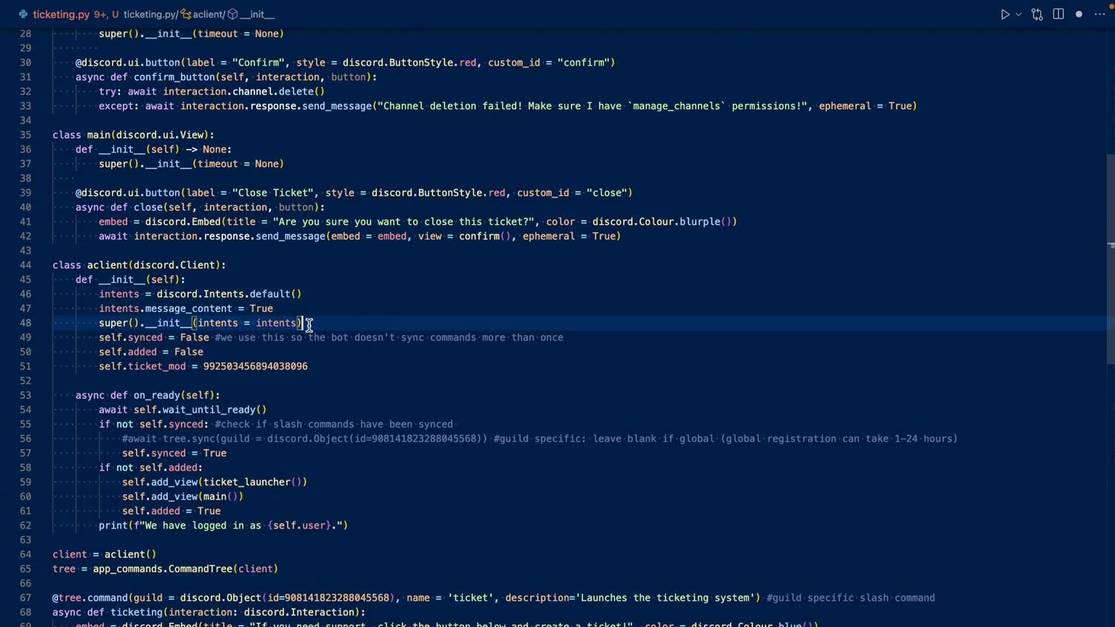
# - Enable intents.message_content in aclient.__init__ and change the import to 'import discord, os'
pyautogui.scroll(3)
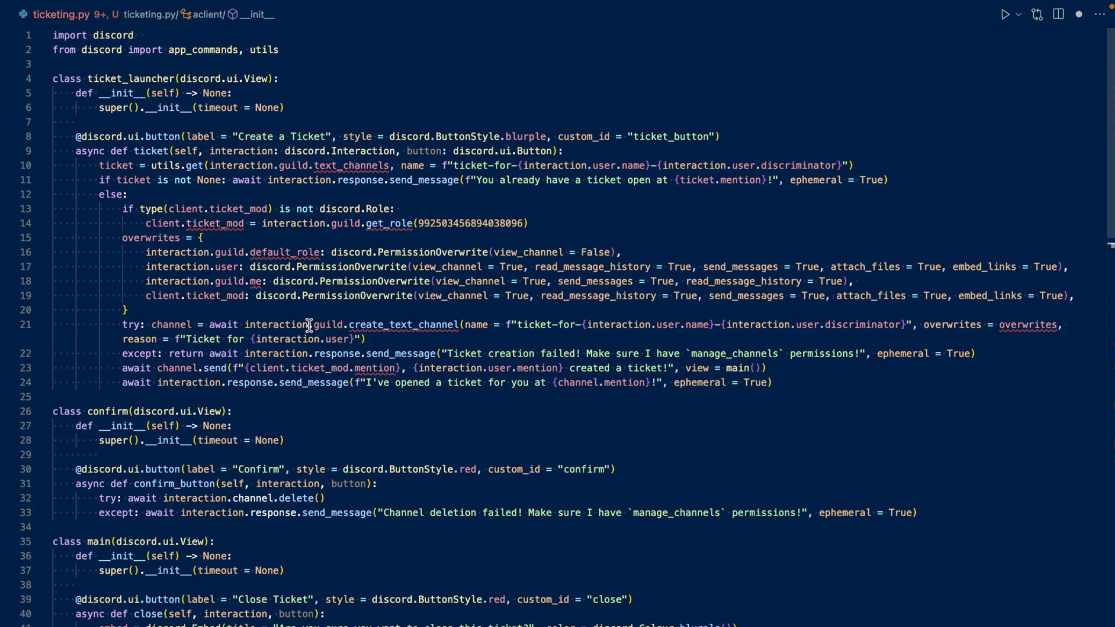
pyautogui.moveTo(195, 44)
pyautogui.write(', os')
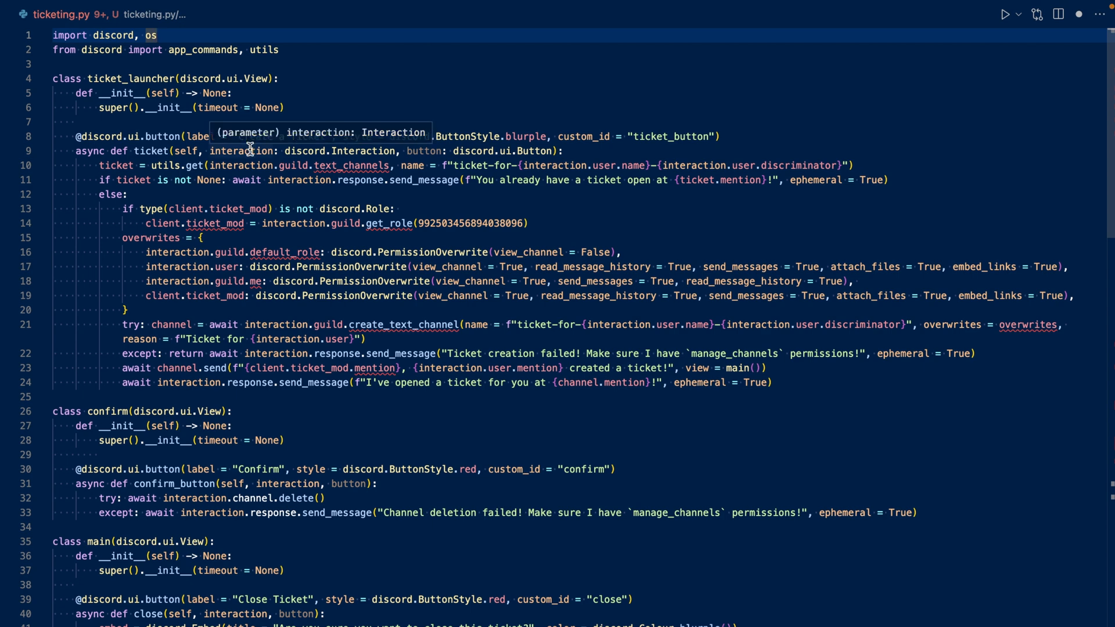
pyautogui.scroll(-3)
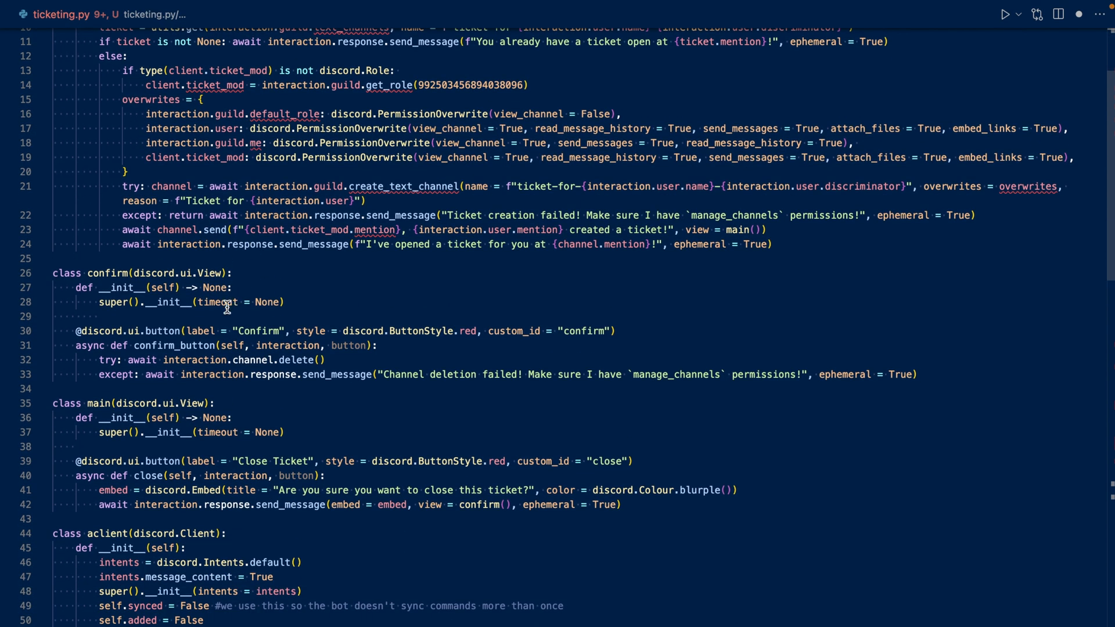
# - Add a Transcript button callback that defers, rejects an existing {channel.id}.md, and opens it for appending a header
pyautogui.scroll(-3)
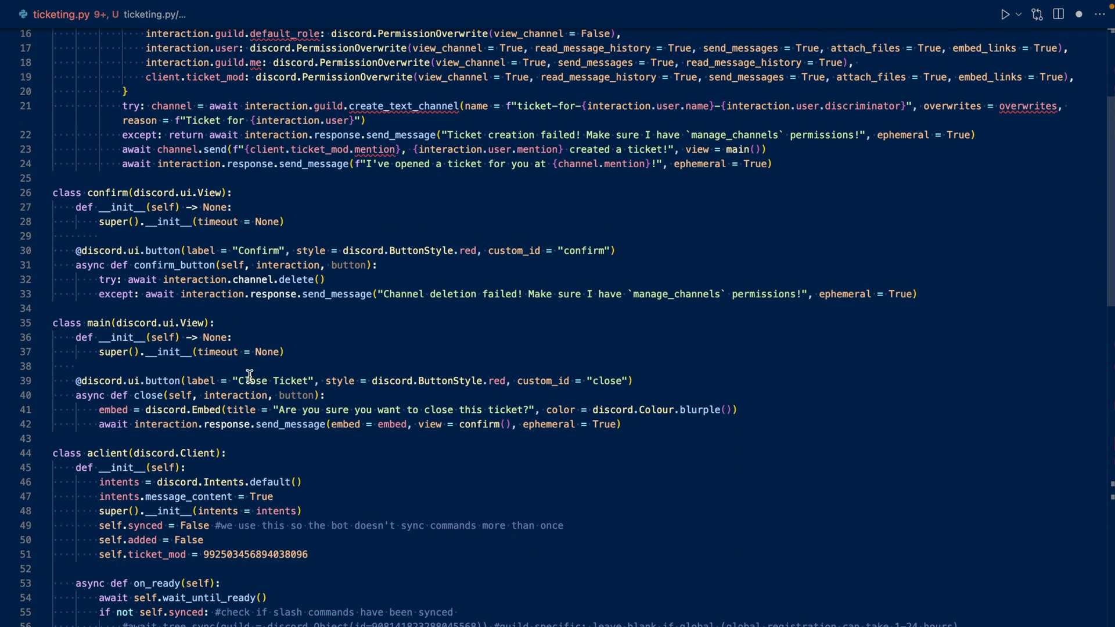
pyautogui.moveTo(324, 395)
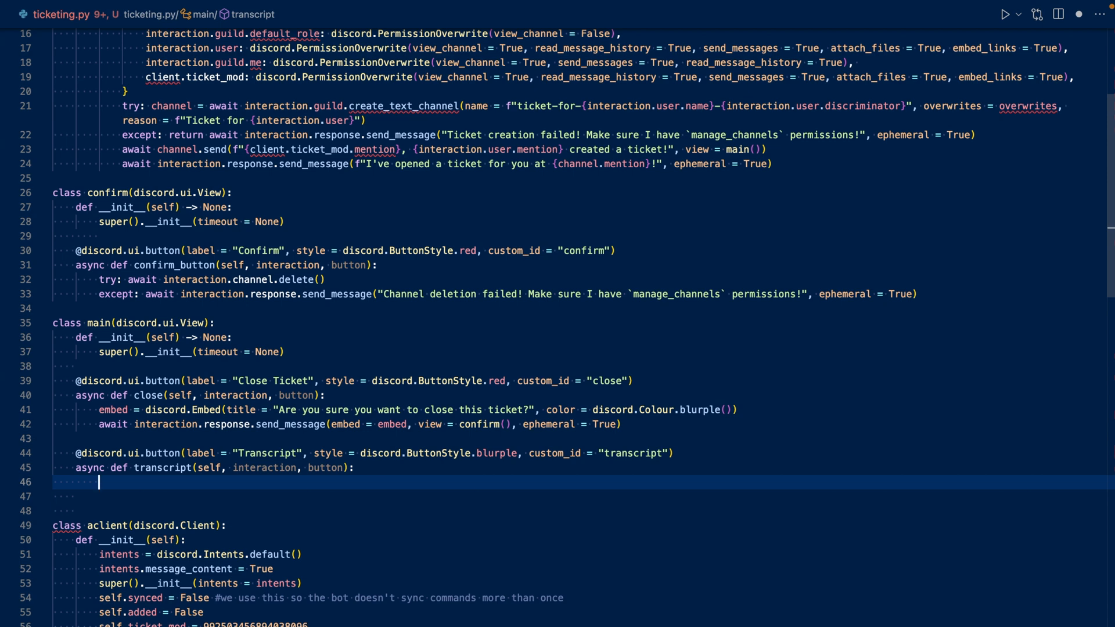
pyautogui.write('await interaction.response.defer()')
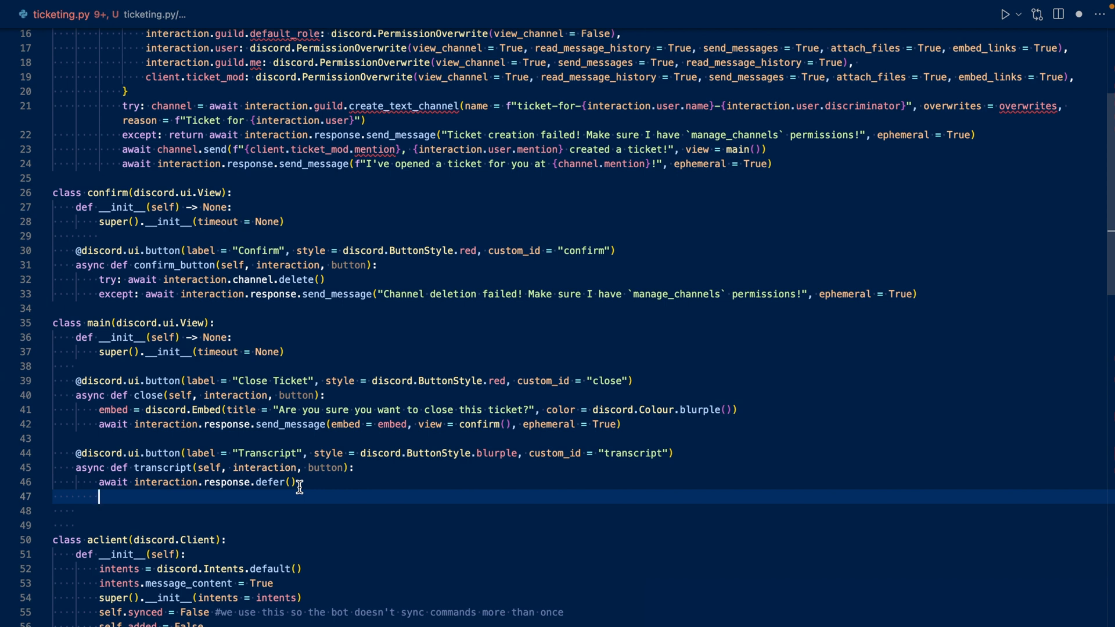
pyautogui.moveTo(265, 521)
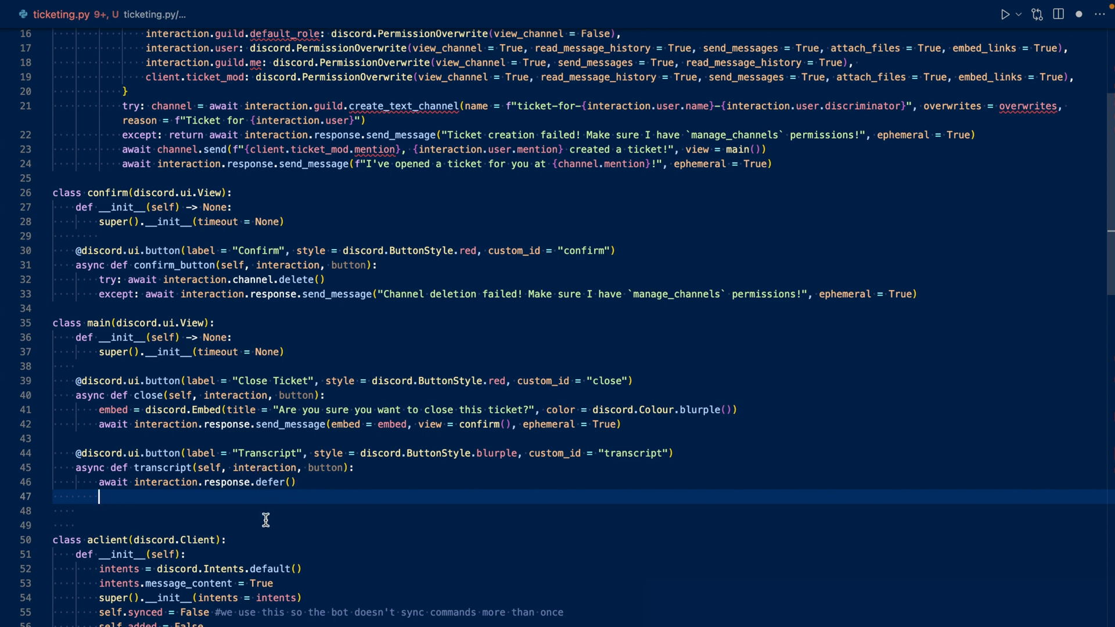
pyautogui.moveTo(284, 503)
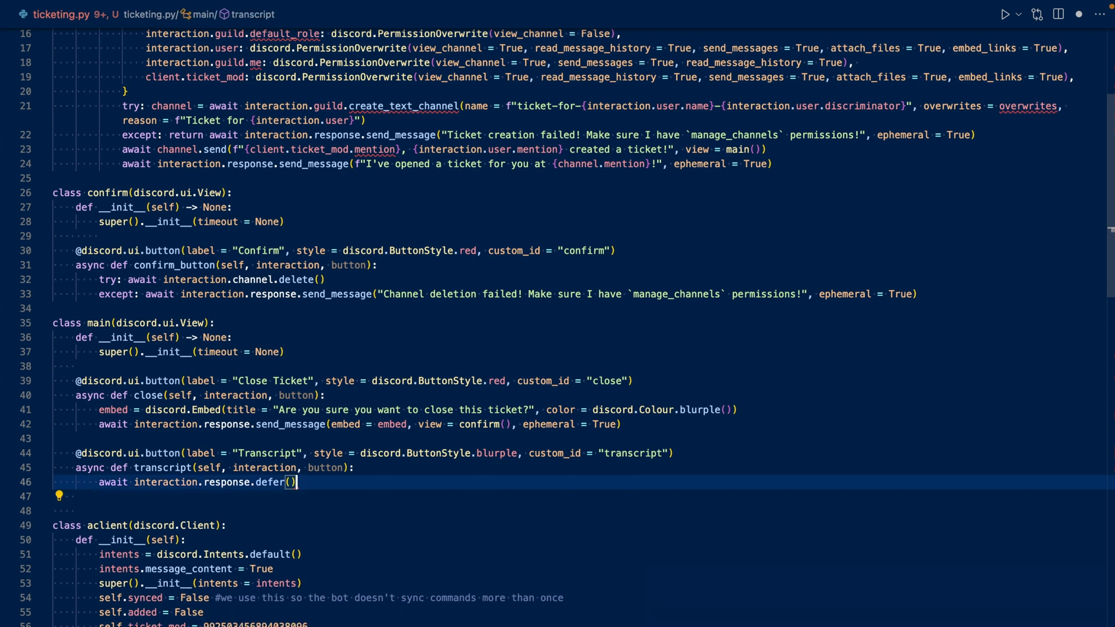
pyautogui.write('if os.path.exists(f"{interaction.channel.id}.md"):')
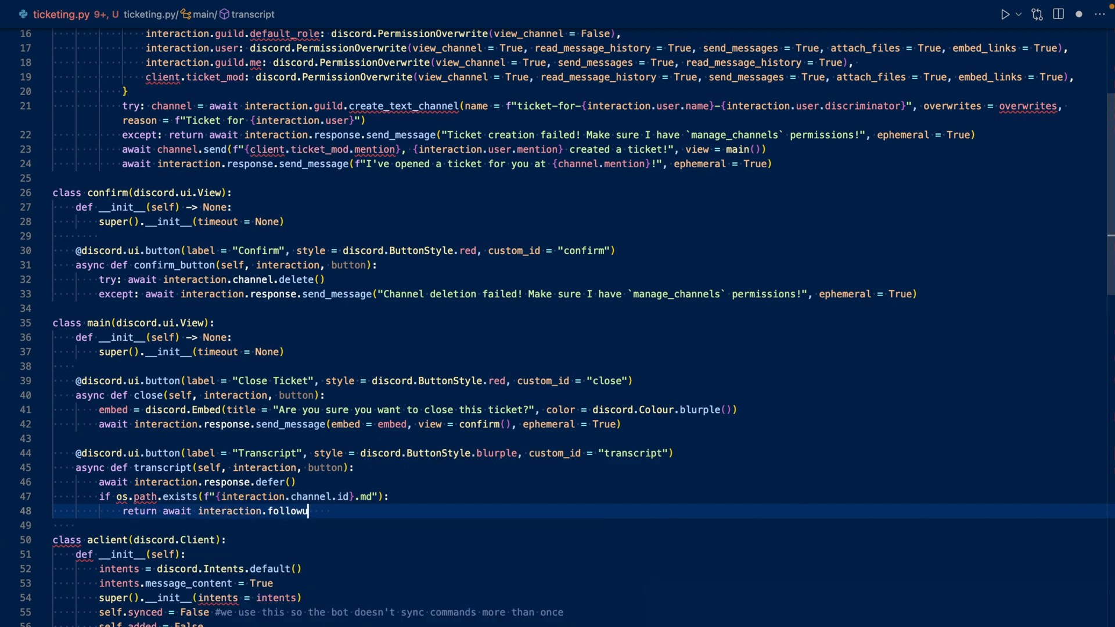
pyautogui.write('p.send(f"A transcript is already being generated!", ephemeral = True)')
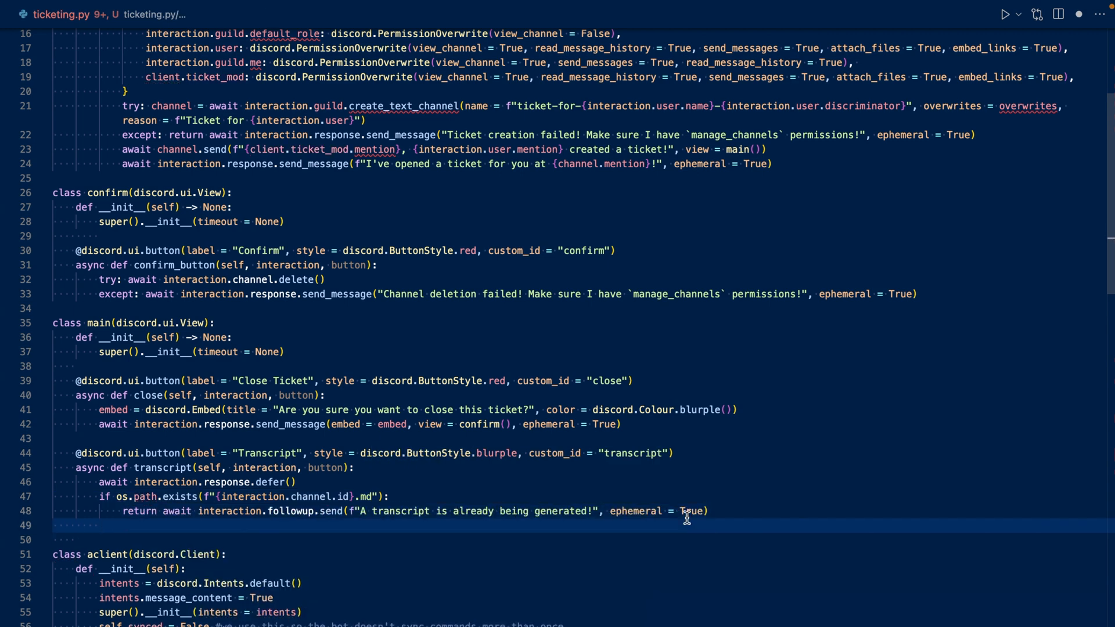
pyautogui.write('with open(f"{interaction.channel.id}.md", \'a\') as f:')
pyautogui.write('f.write(f"# Transcript of {interaction.channel.name}:\\n\\n")')
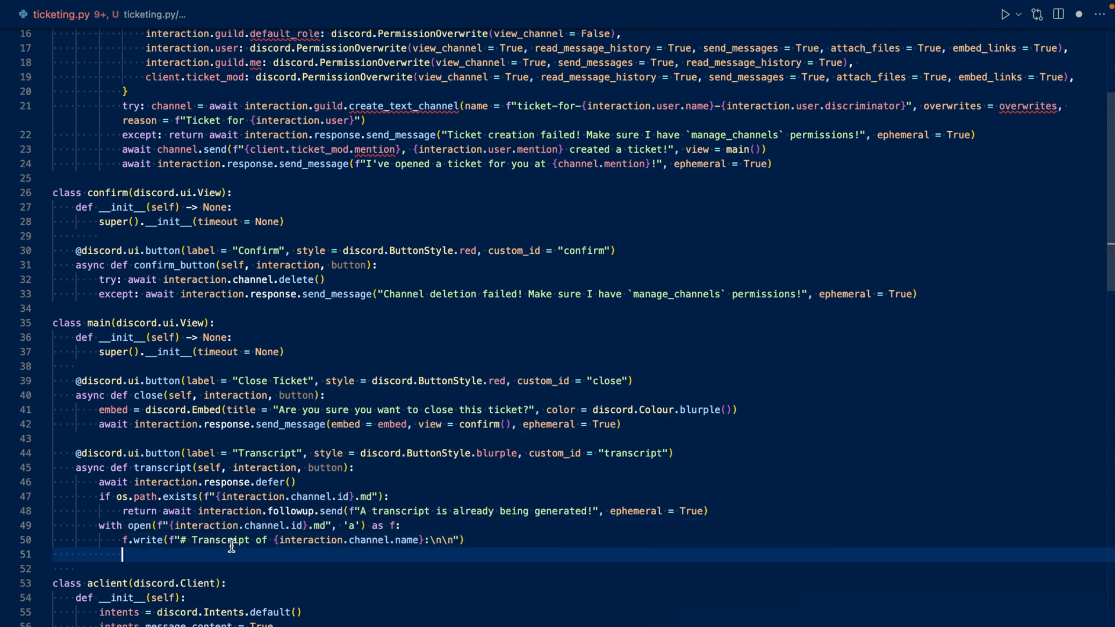
pyautogui.moveTo(339, 528)
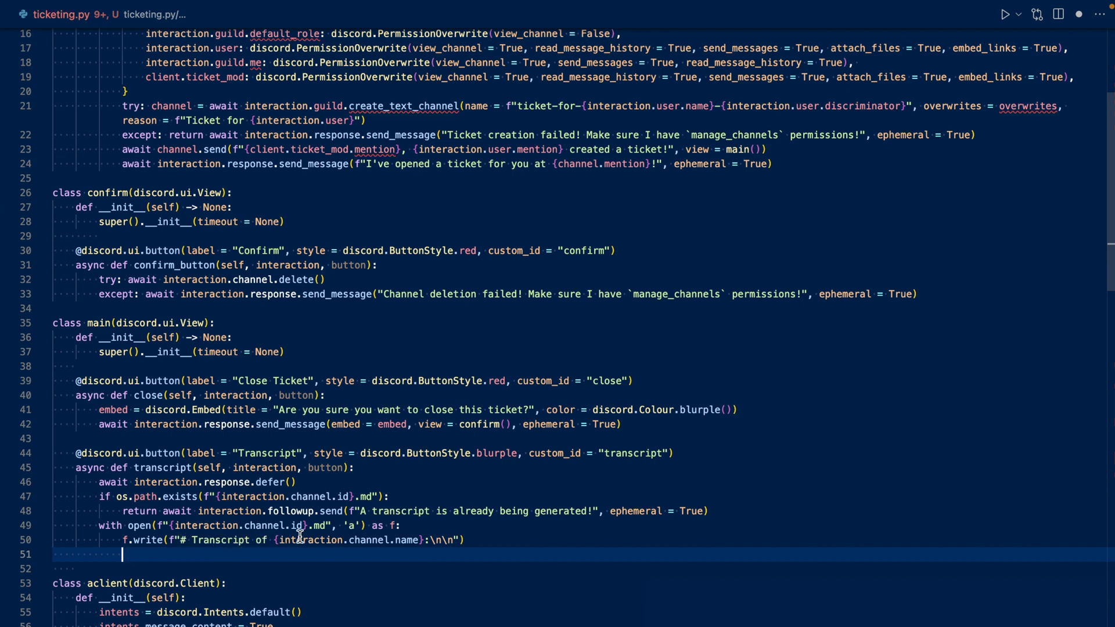
pyautogui.moveTo(325, 555)
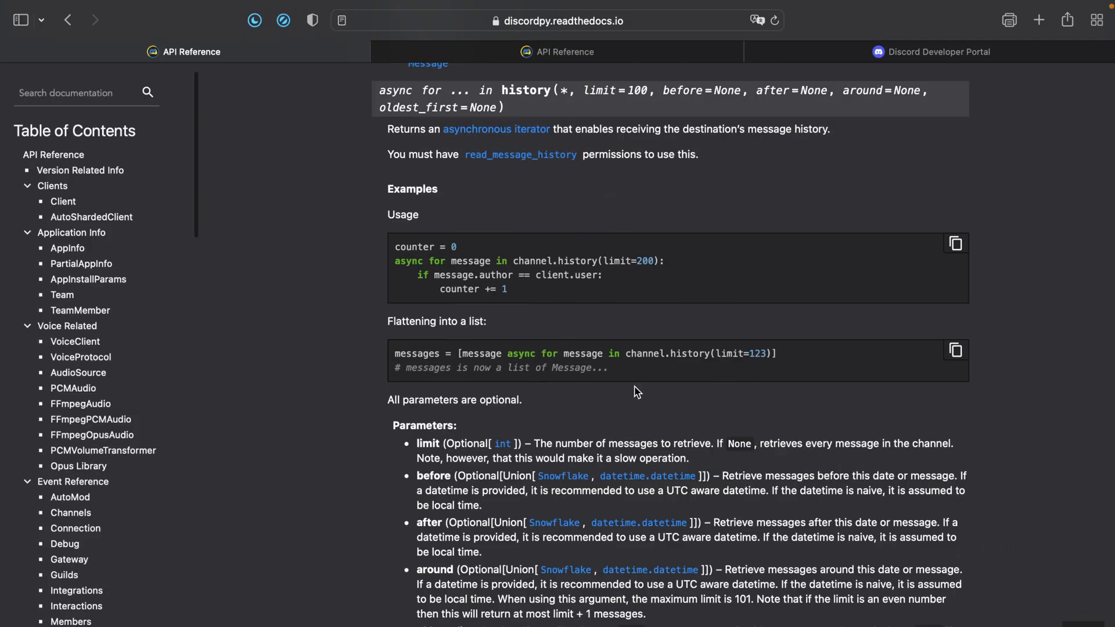
pyautogui.moveTo(621, 285)
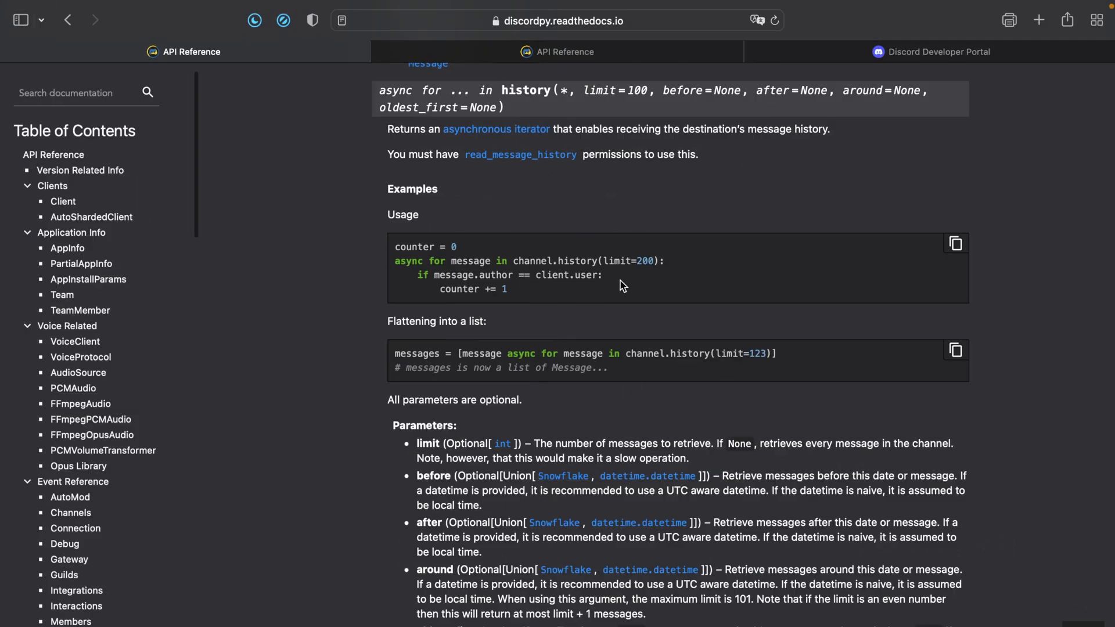
pyautogui.moveTo(448, 522)
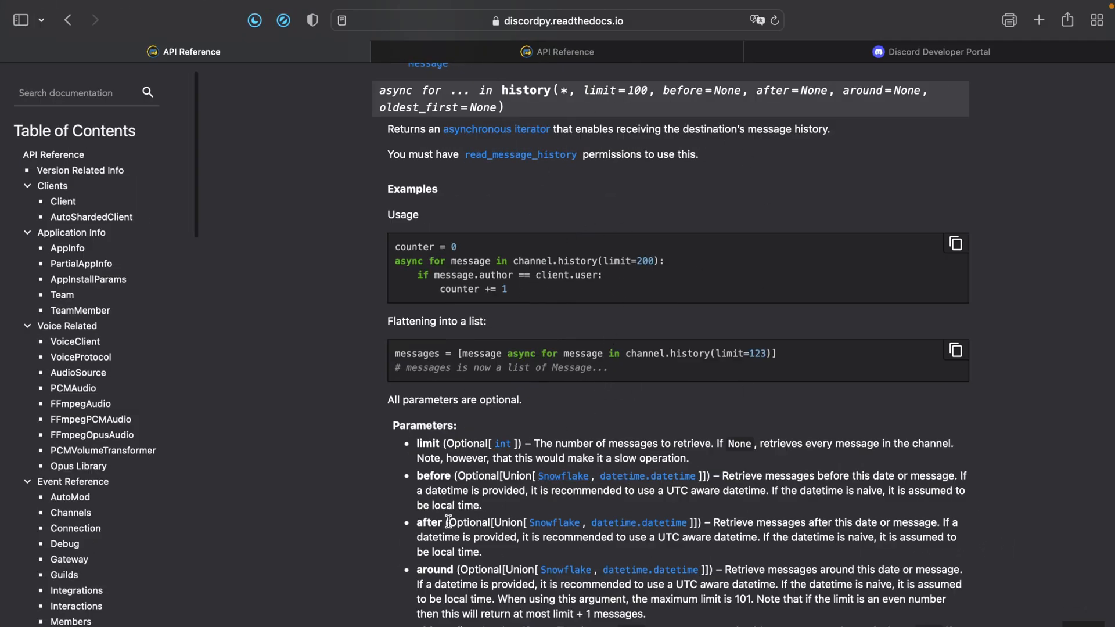
pyautogui.scroll(-3)
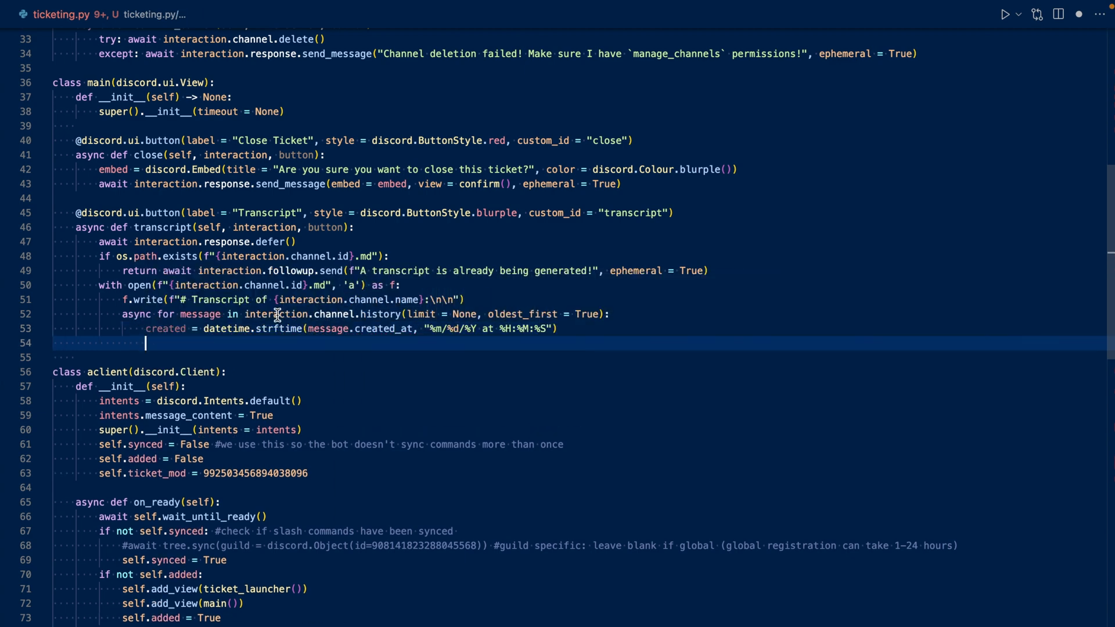
pyautogui.moveTo(329, 337)
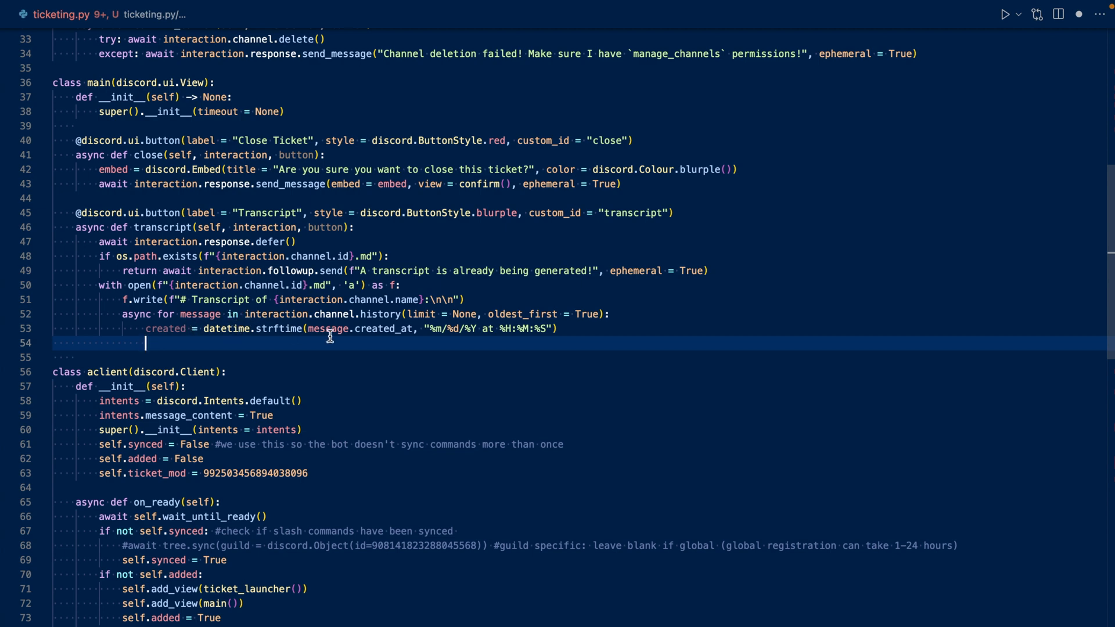
pyautogui.moveTo(388, 329)
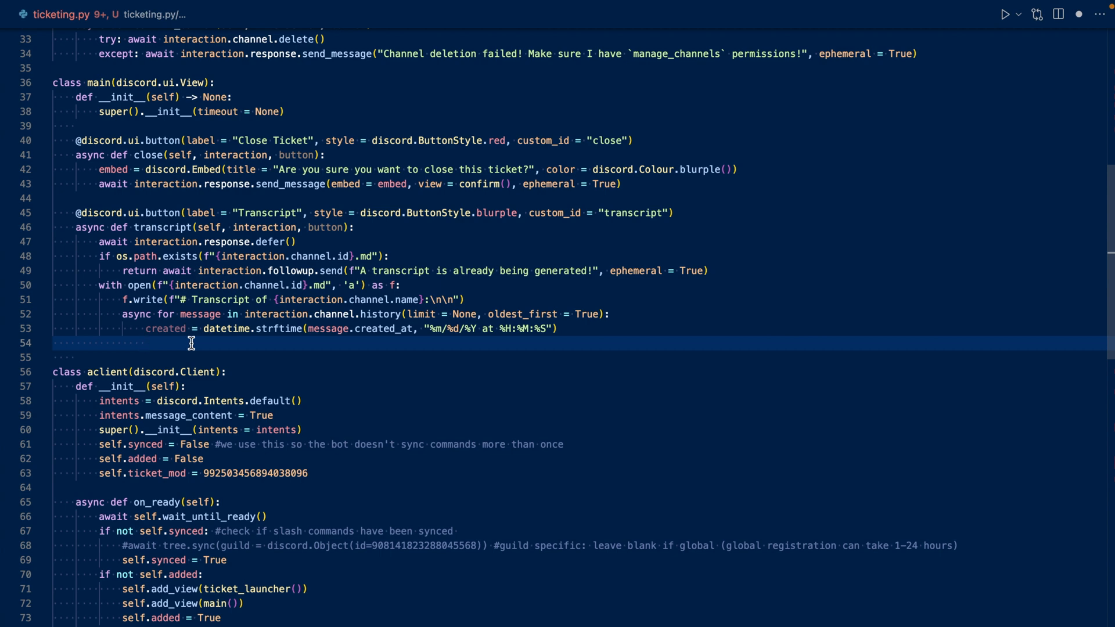
# - Write each message as author, created time and clean_content, appending '(Edited at {edited})' when message.edited_at is set
pyautogui.click(147, 344)
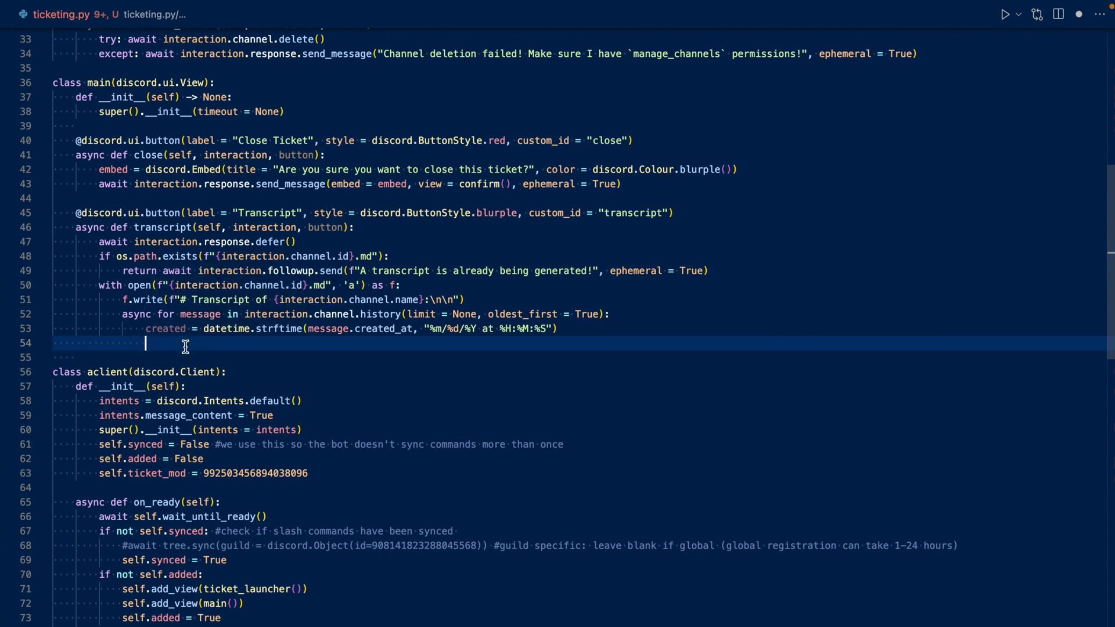
pyautogui.write('if message.edited_at:')
pyautogui.write('edited = datetime.strftime(message.edited_at, "%m/%d/%Y at %H:%M:%S")')
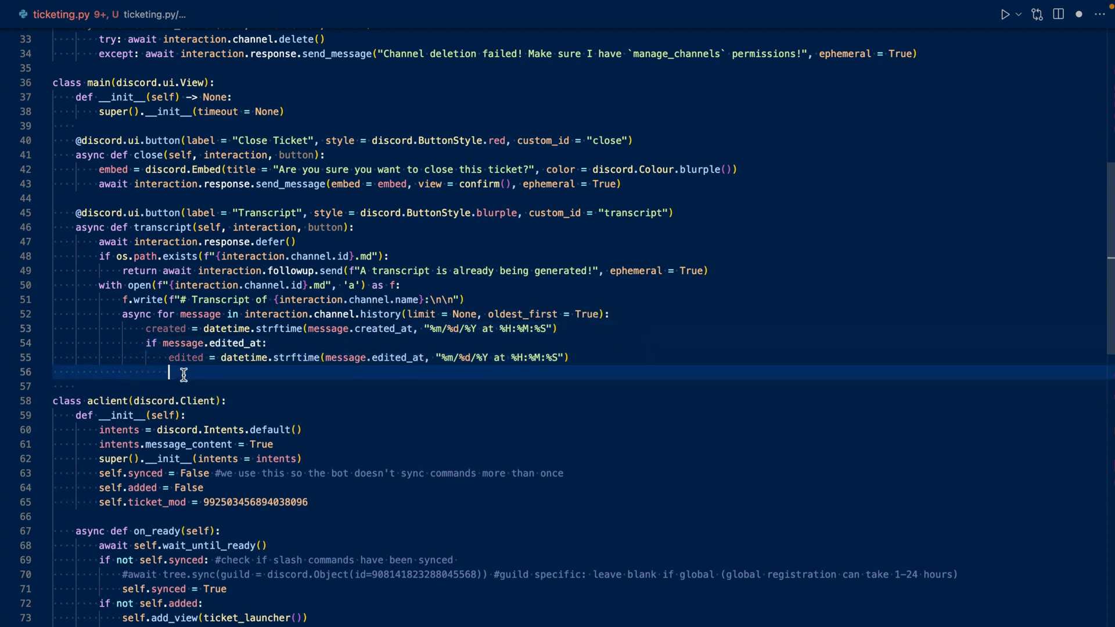
pyautogui.moveTo(250, 342)
pyautogui.write('f.write(f"{message.author} on ')
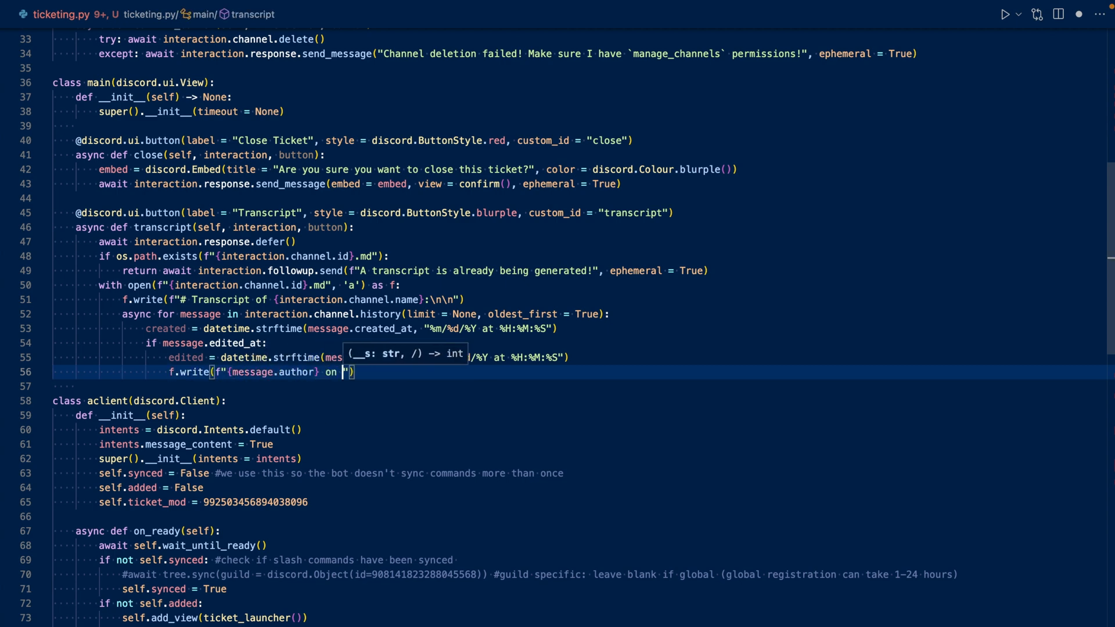
pyautogui.write('{created}: {message.clean_content} (Edited at {edited})\\n')
pyautogui.write('f.write(f"{message.author} on {created}: {message.clean_content}\\n")')
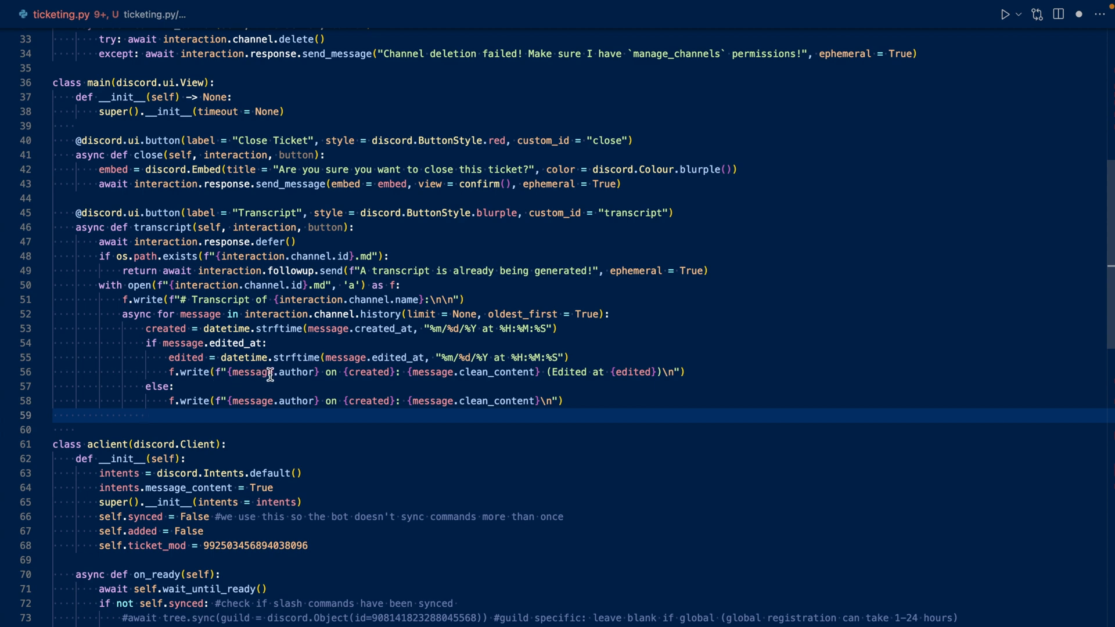
pyautogui.moveTo(368, 372)
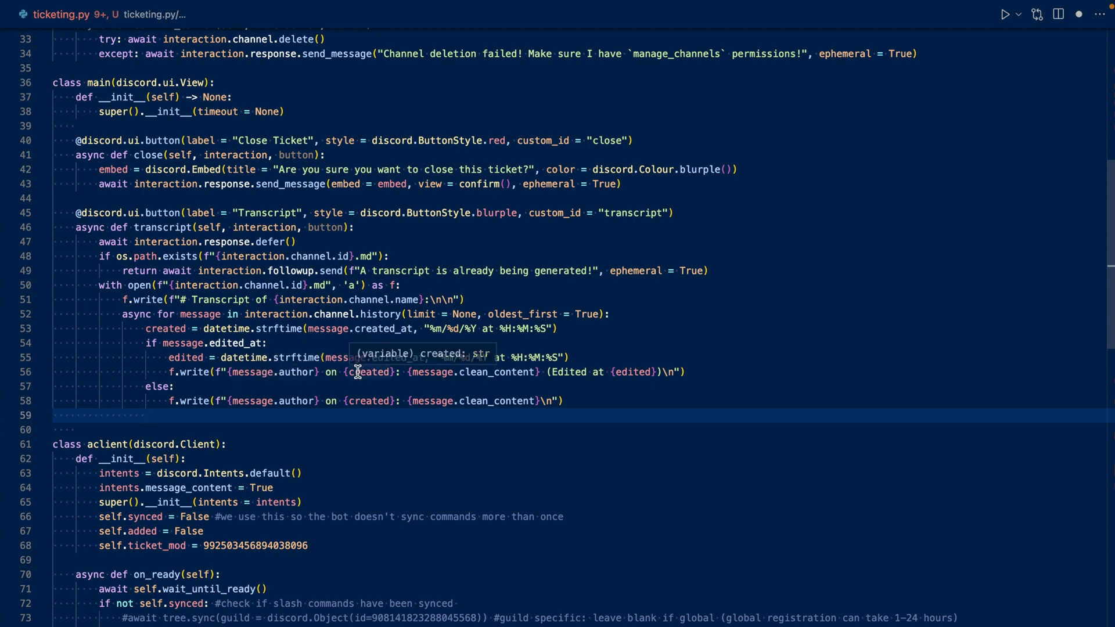
pyautogui.moveTo(480, 369)
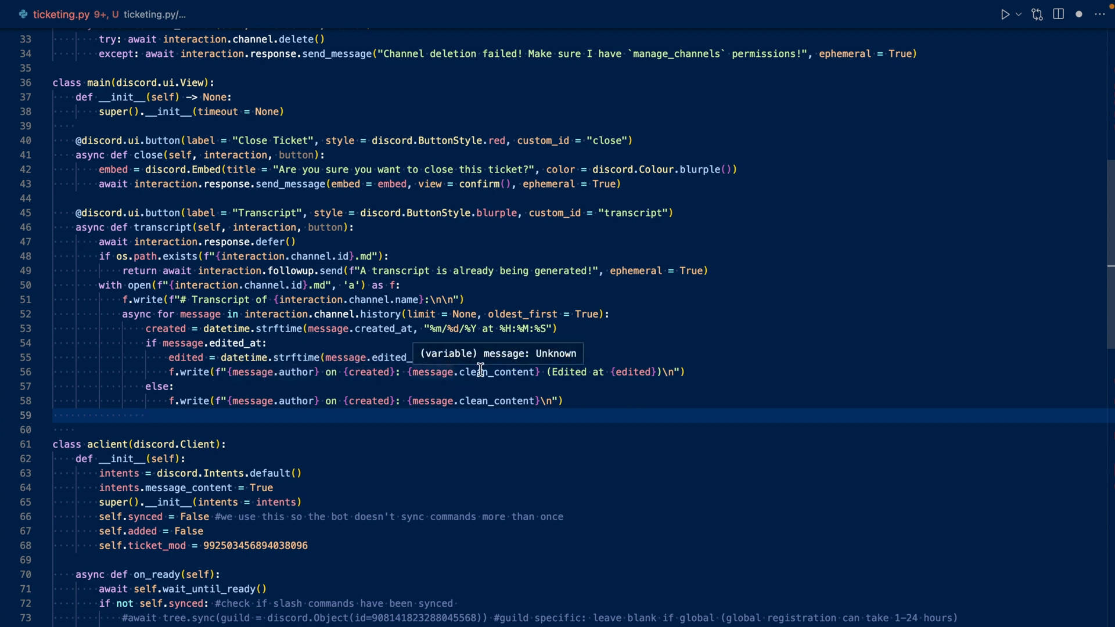
pyautogui.moveTo(633, 373)
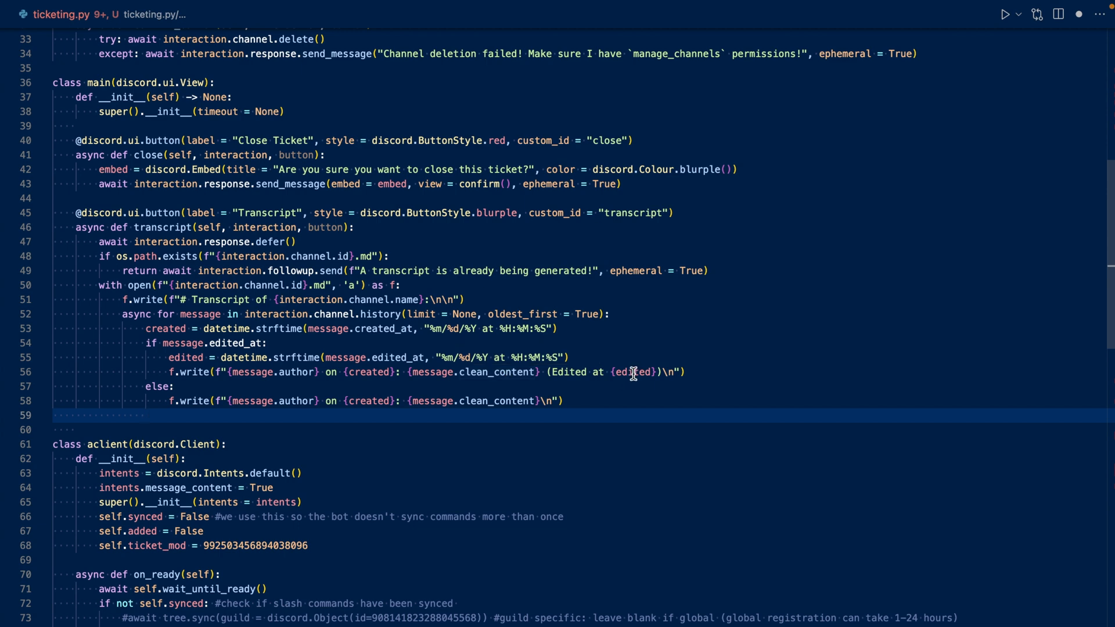
pyautogui.moveTo(469, 356)
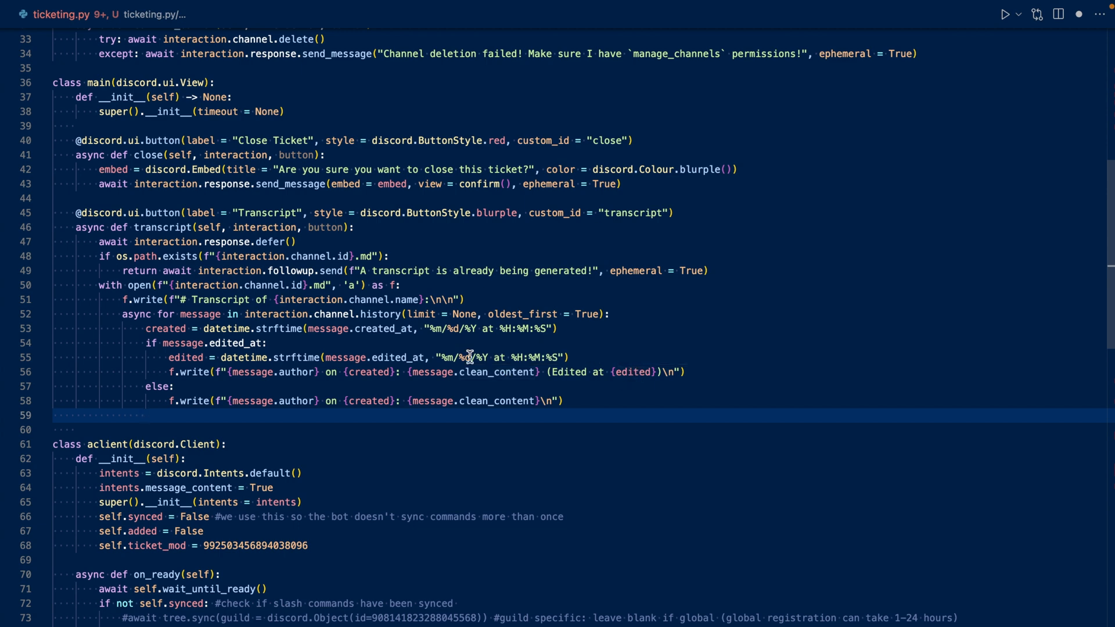
pyautogui.moveTo(481, 371)
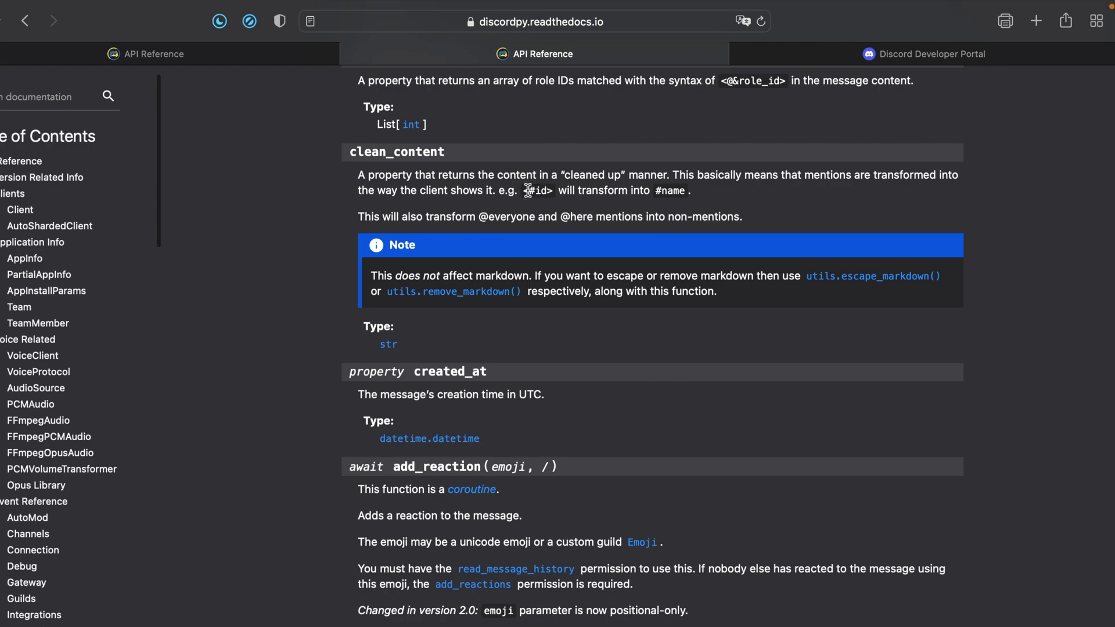
pyautogui.moveTo(664, 193)
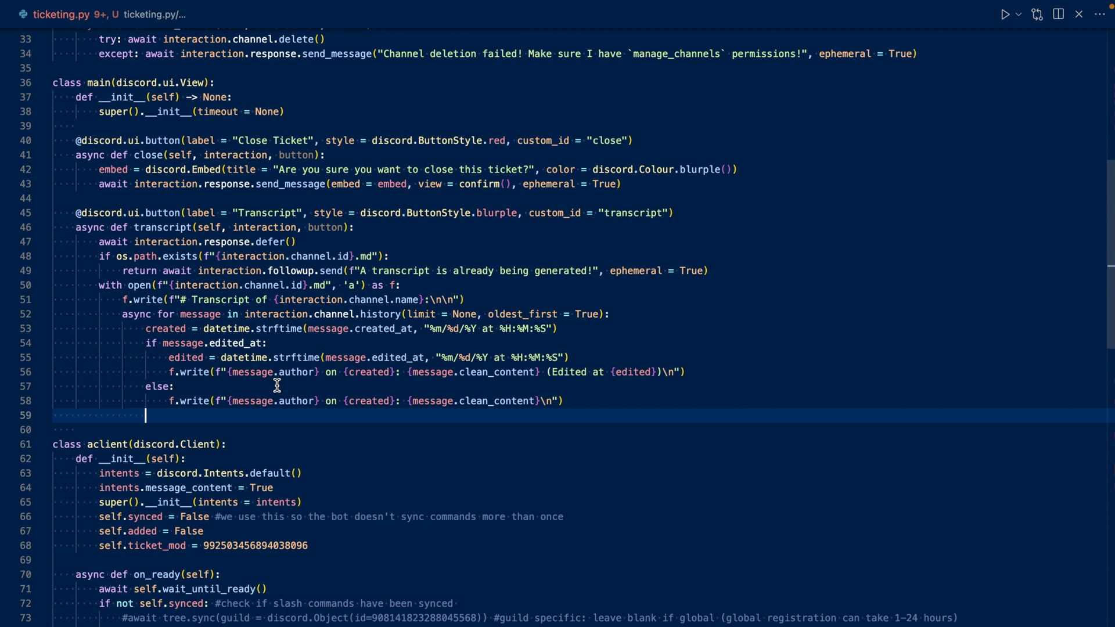
# - Write a '*Generated at {generated} by {client.user}*' footer, send the .md as a discord.File named after the channel, then os.remove it
pyautogui.write('generated = datetime.now().strftime("%m/%d/%Y at %H:%M:%S")')
pyautogui.write('f.write')
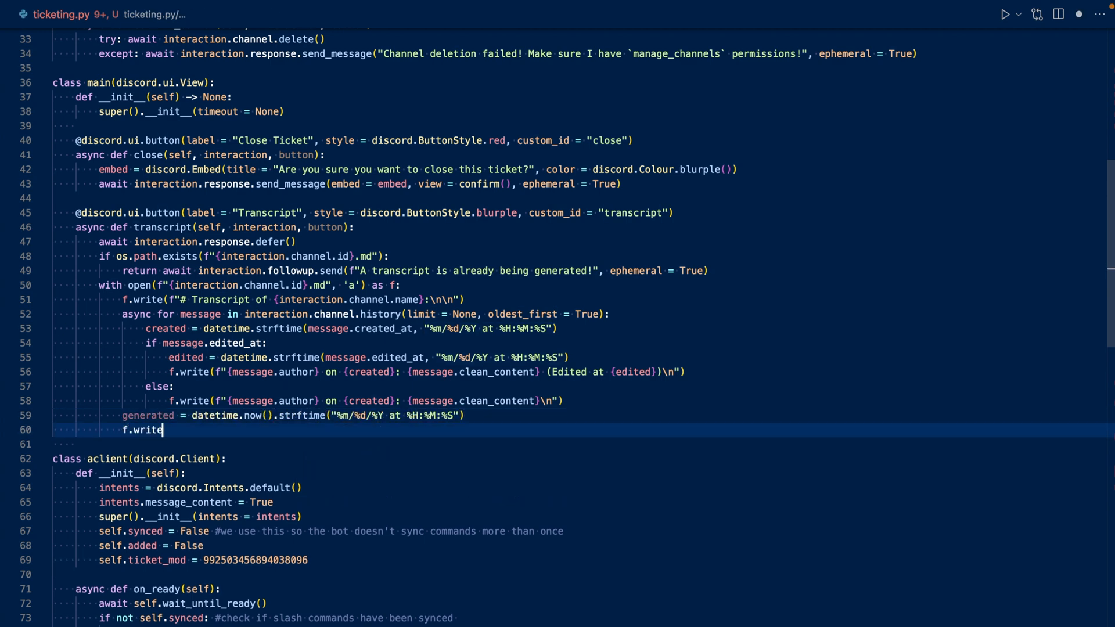
pyautogui.write('(f"\\n*Generated at {generated} by {client.user}*\\n*Date Formatting: MM/DD/YY*\\n*Time Zone: UTC*')
pyautogui.write('await interaction.f')
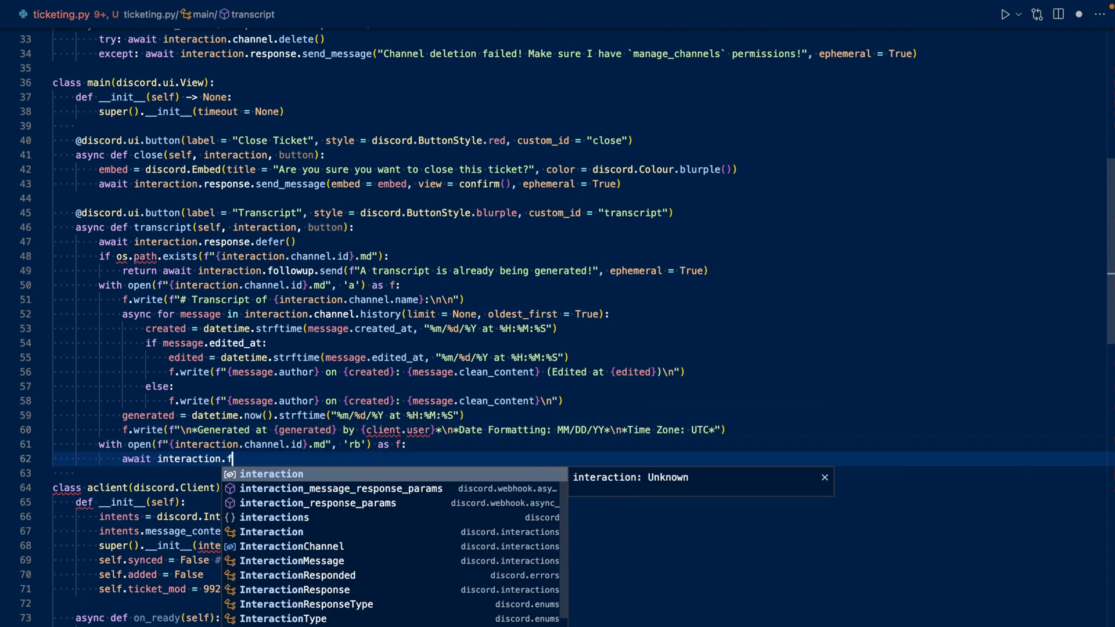
pyautogui.write('ollowup.send(file = discord.File(f, f"{interaction.channel.name}.md"')
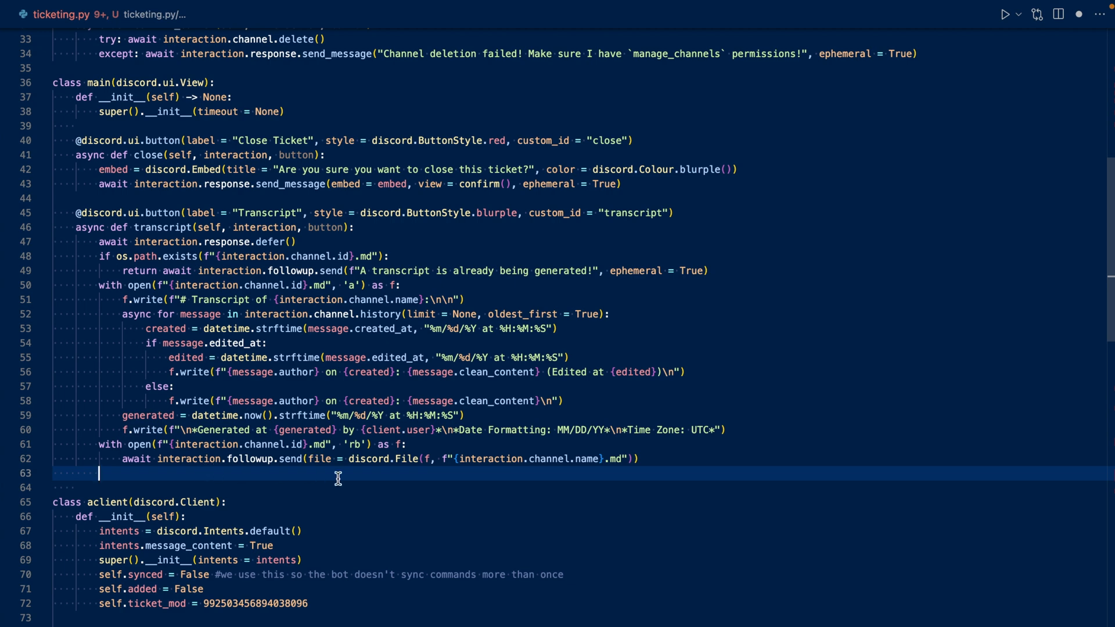
pyautogui.moveTo(572, 470)
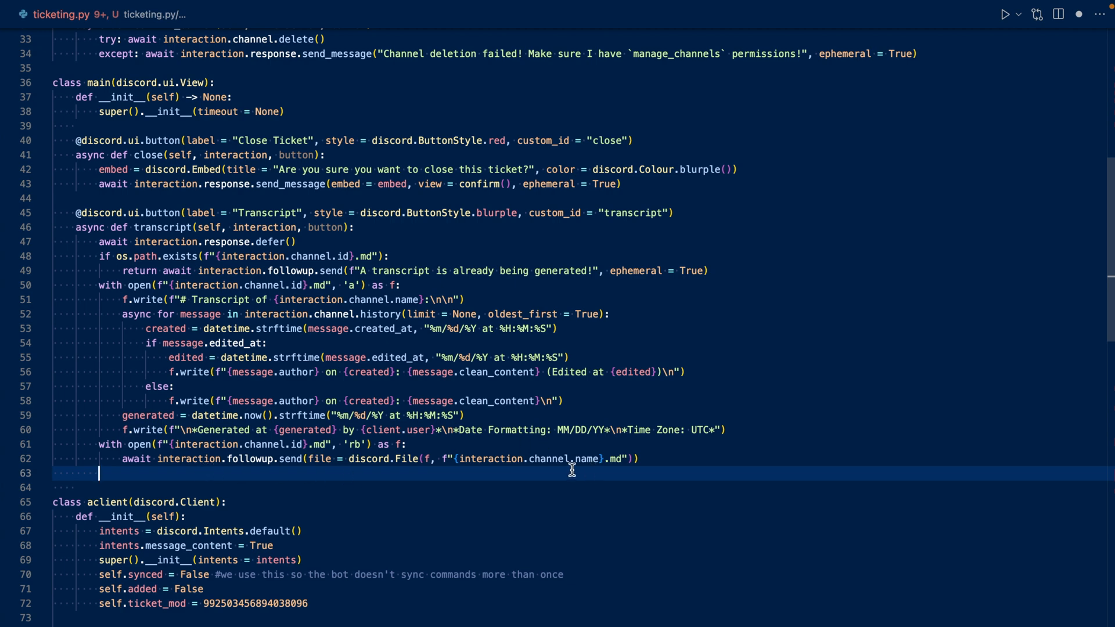
pyautogui.moveTo(525, 467)
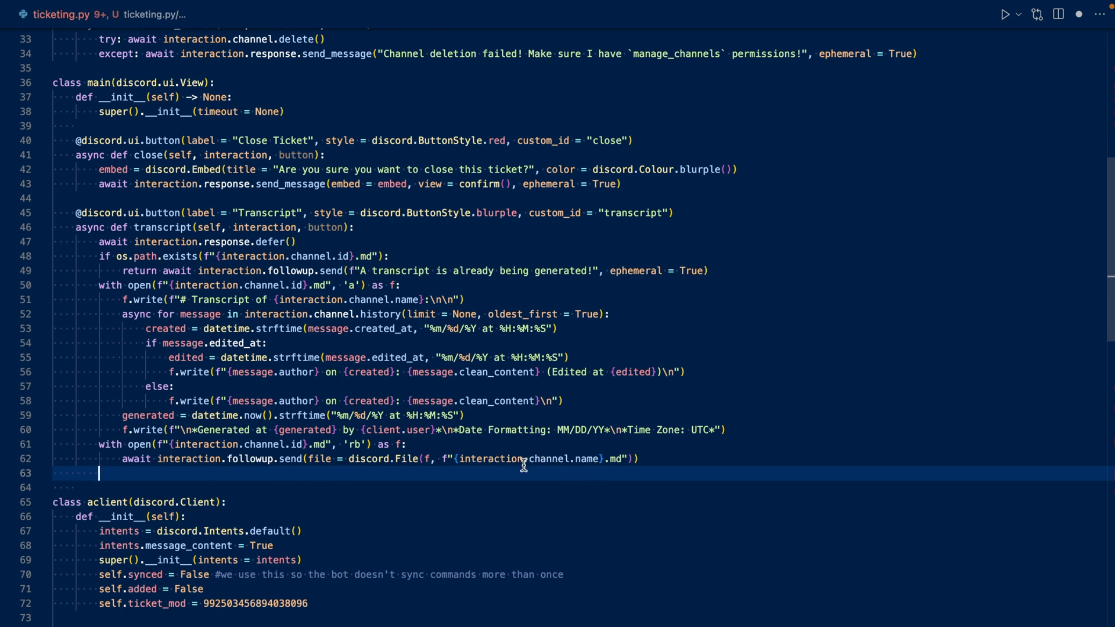
pyautogui.moveTo(589, 458)
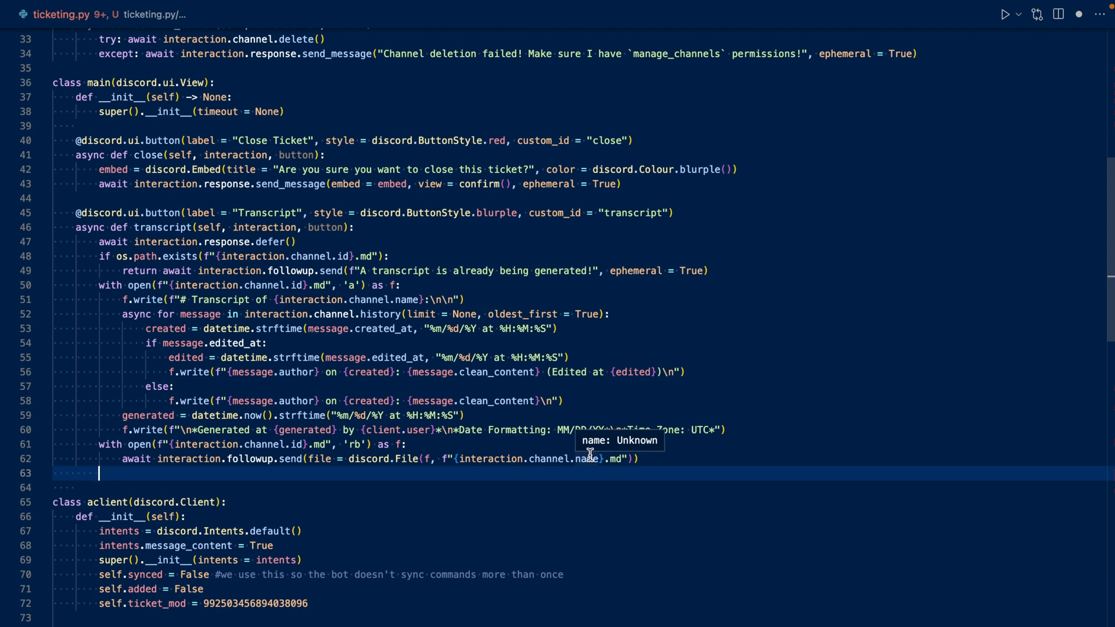
pyautogui.write('os.remove(f"{interaction.channel.id}.md")')
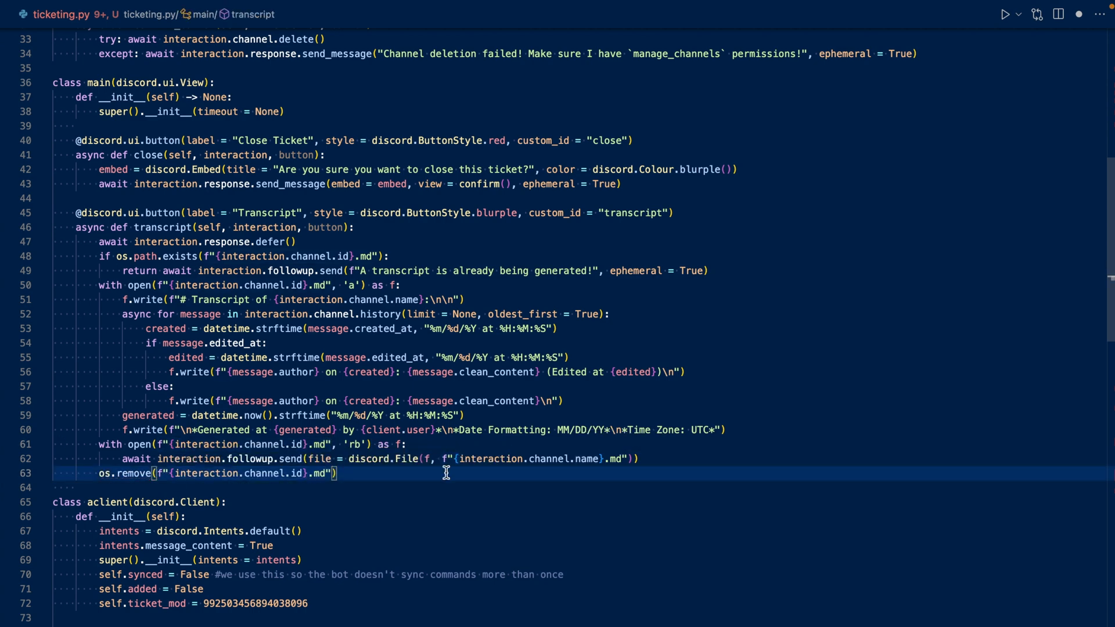
pyautogui.scroll(-3)
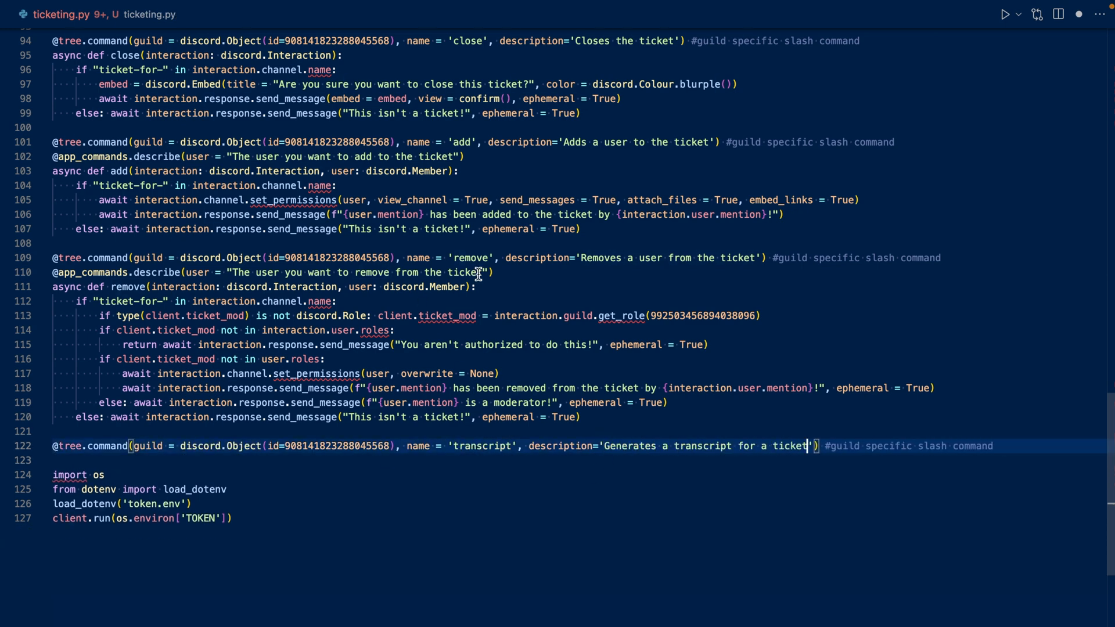
# - Define async def transcript that runs the same transcript code only when 'ticket-for-' is in the channel name
pyautogui.write('async def transcript(interaction: discord.Interaction):')
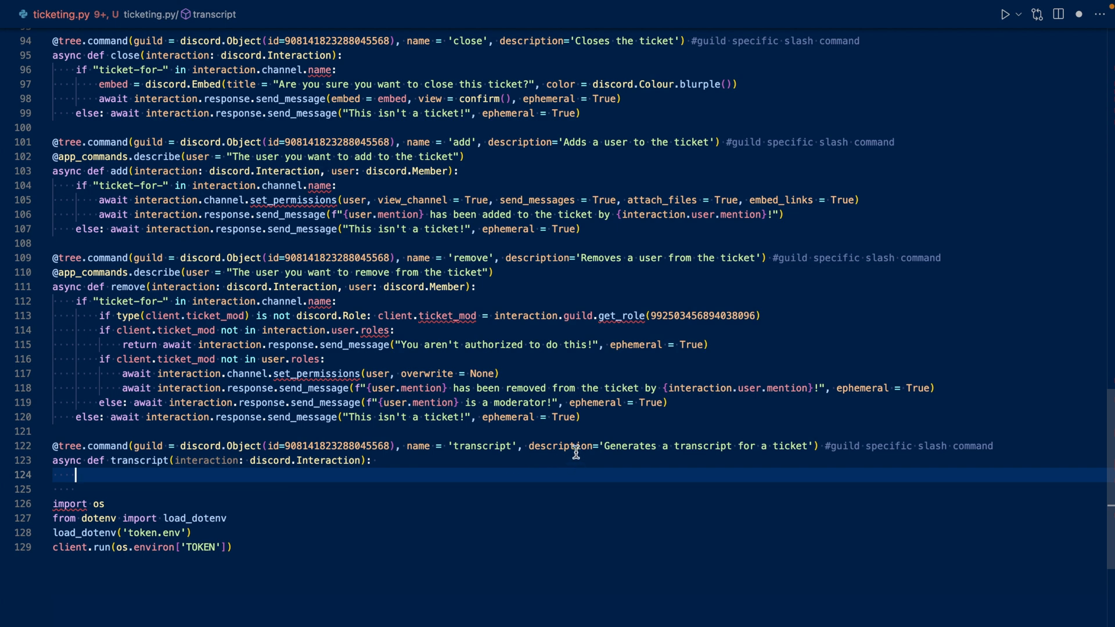
pyautogui.moveTo(775, 449)
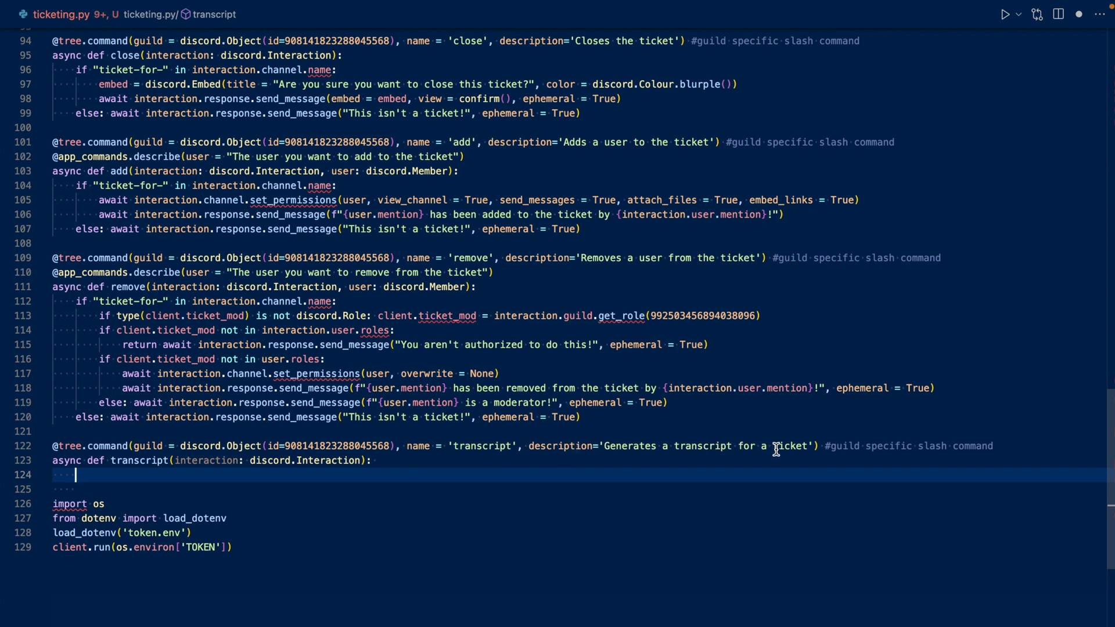
pyautogui.moveTo(740, 451)
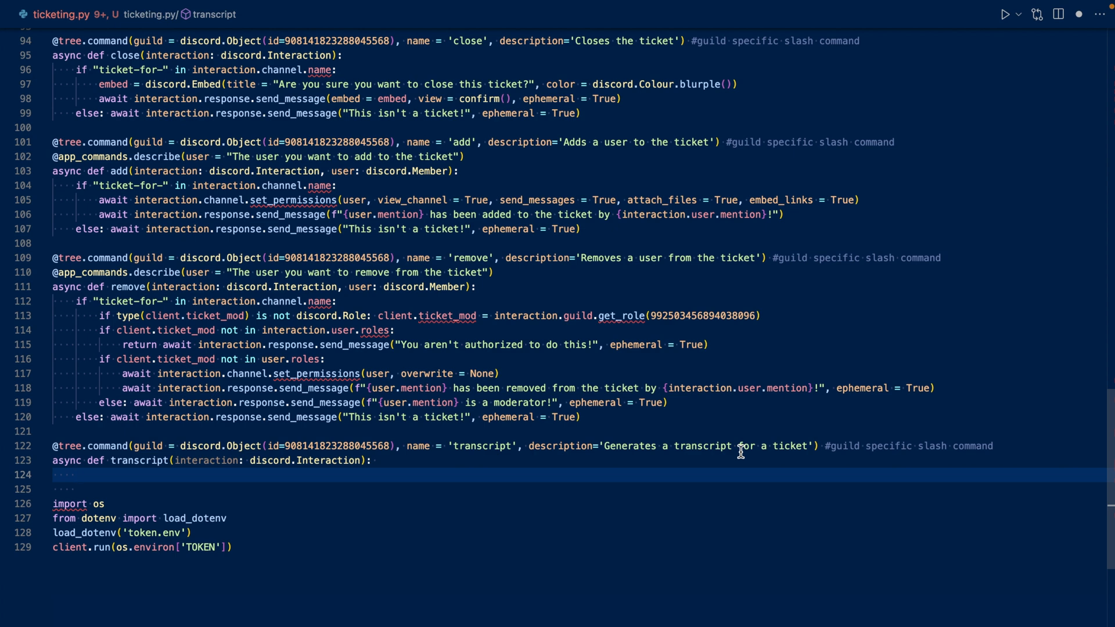
pyautogui.write('if "ticket-for-" in interaction.channel.name:')
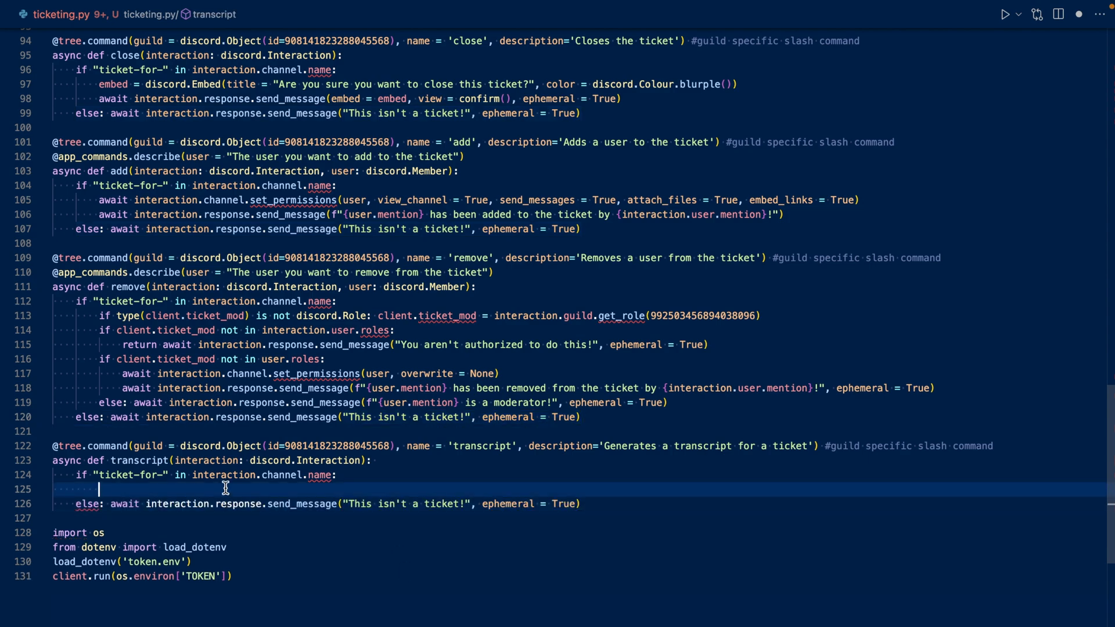
pyautogui.scroll(3)
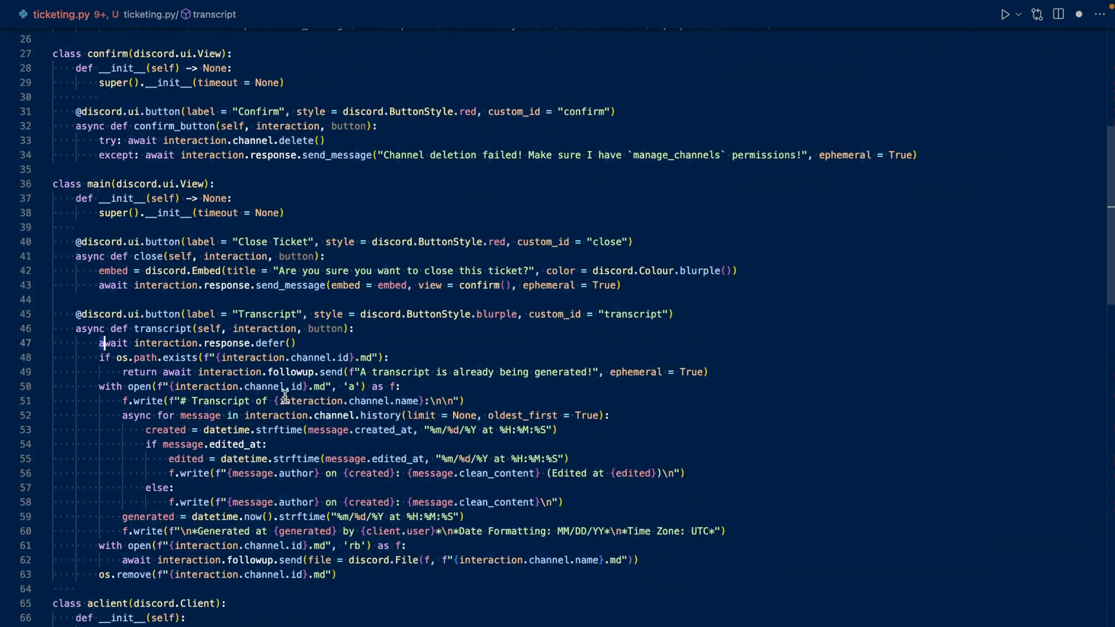
pyautogui.scroll(-3)
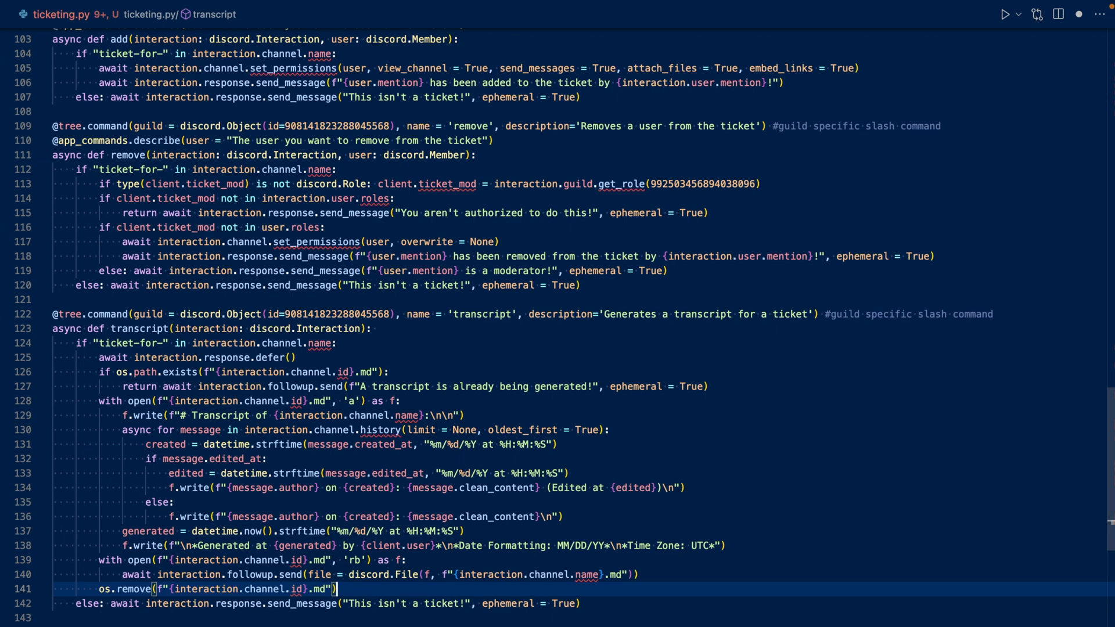
pyautogui.click(1004, 14)
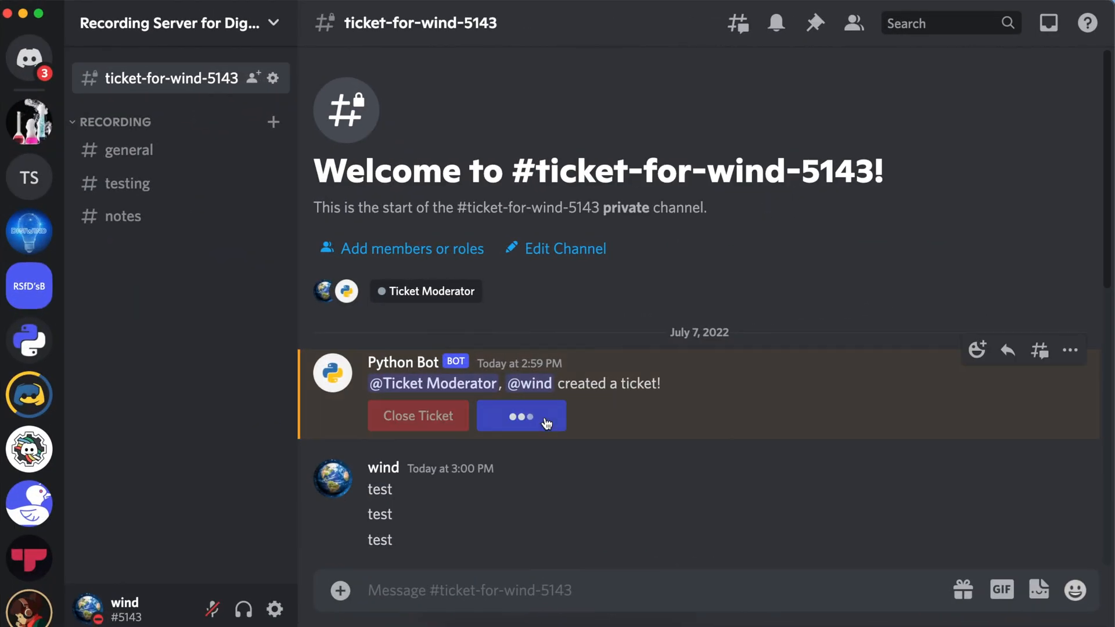
# - Post transcripts from both the Transcript button and /transcript, expand them, then request another to trigger the 'already being generated' warning
pyautogui.click(522, 416)
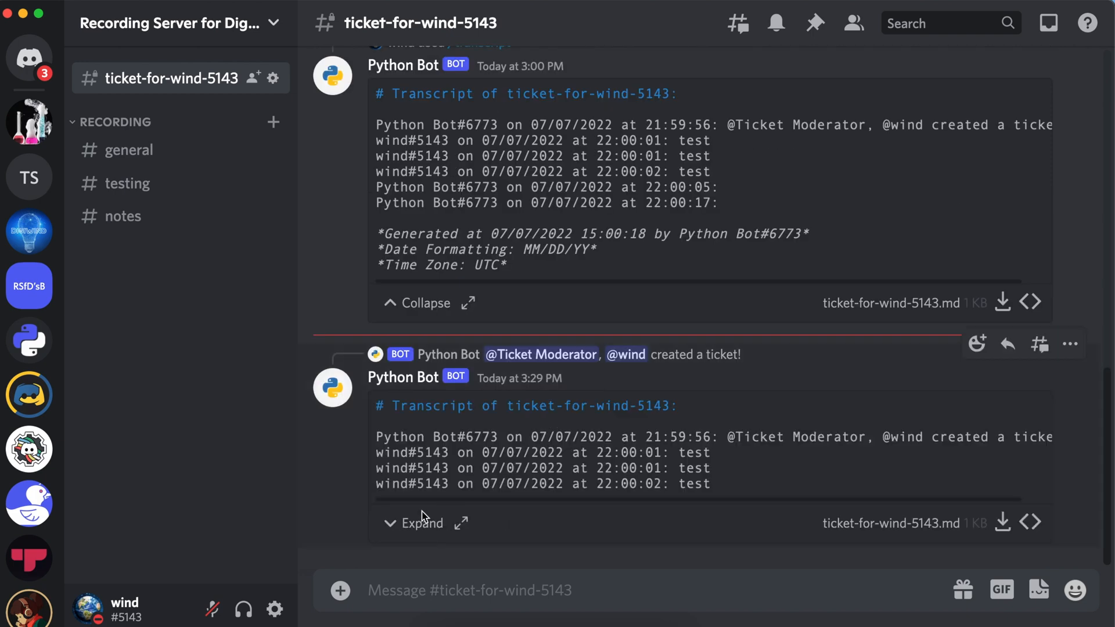
pyautogui.click(421, 524)
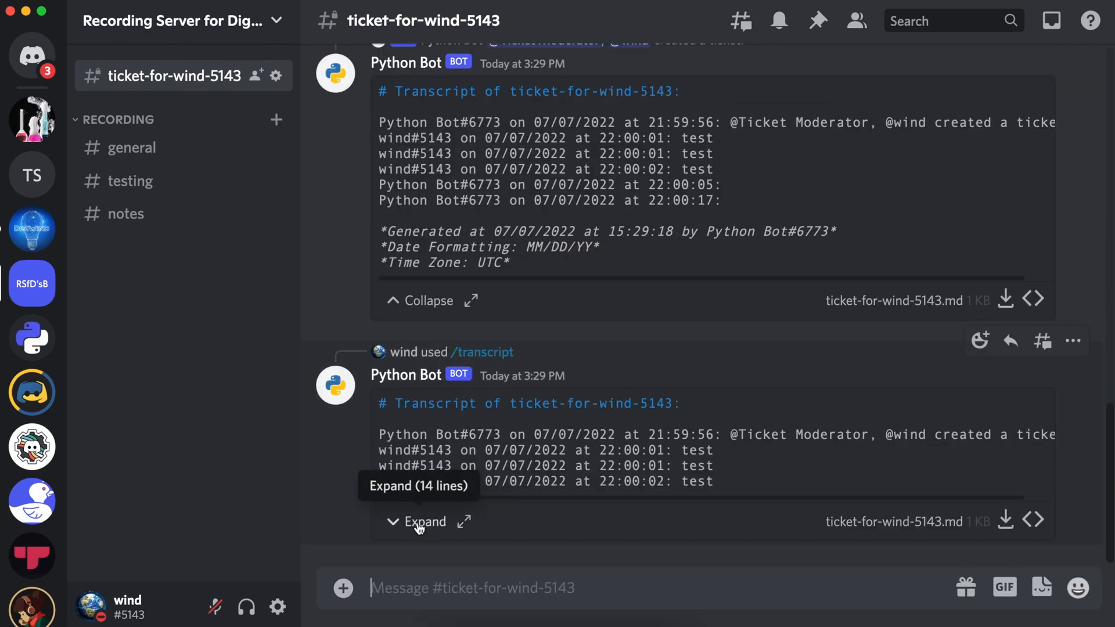
pyautogui.click(425, 521)
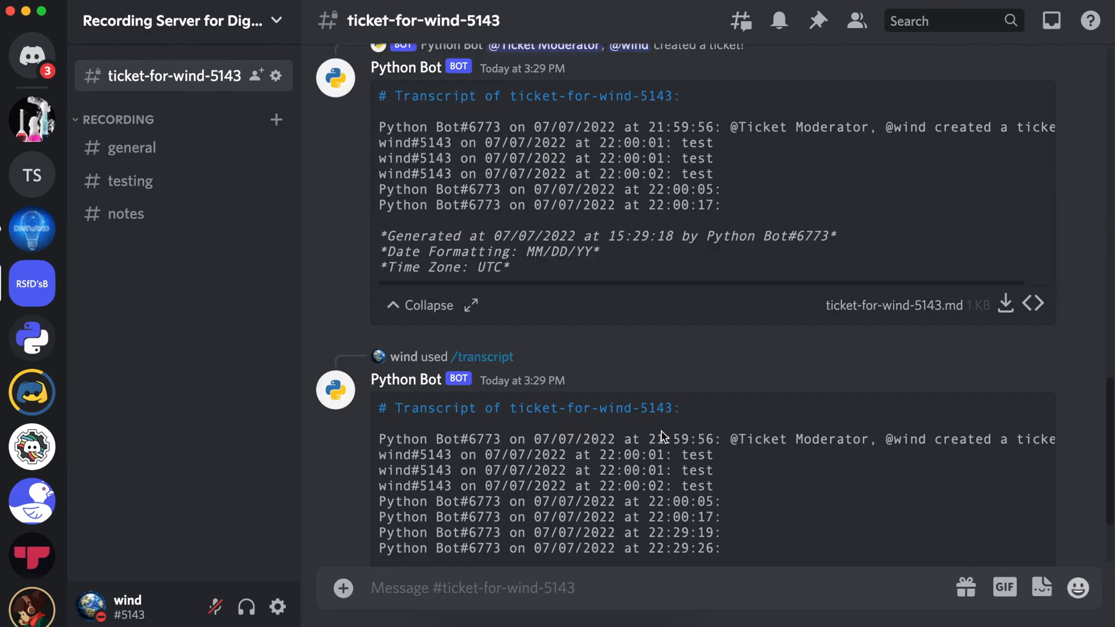
pyautogui.scroll(3)
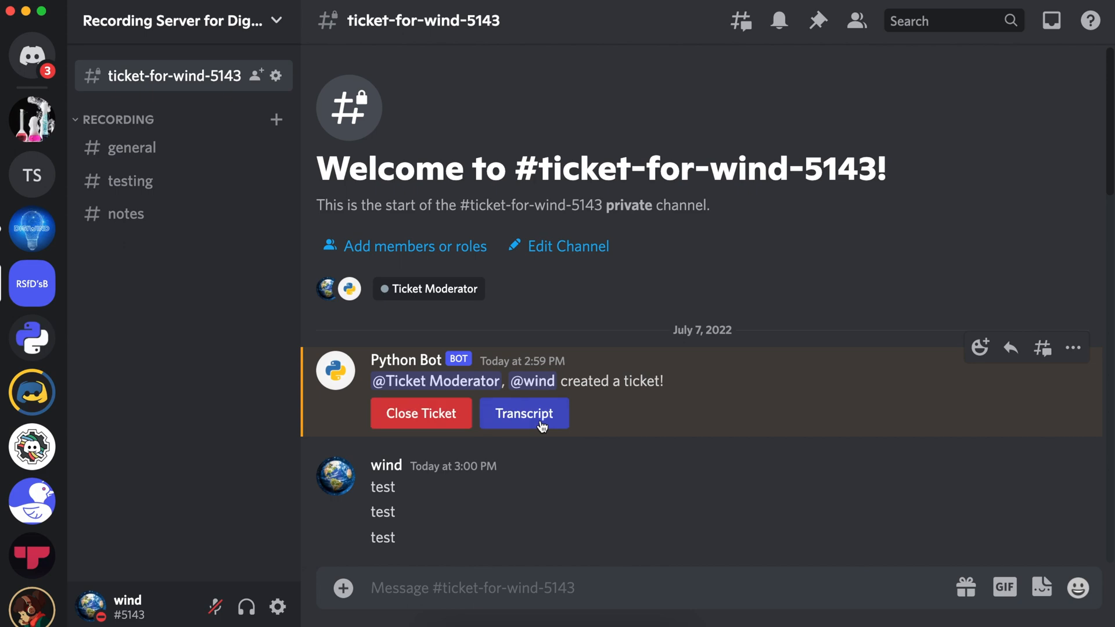
pyautogui.click(524, 413)
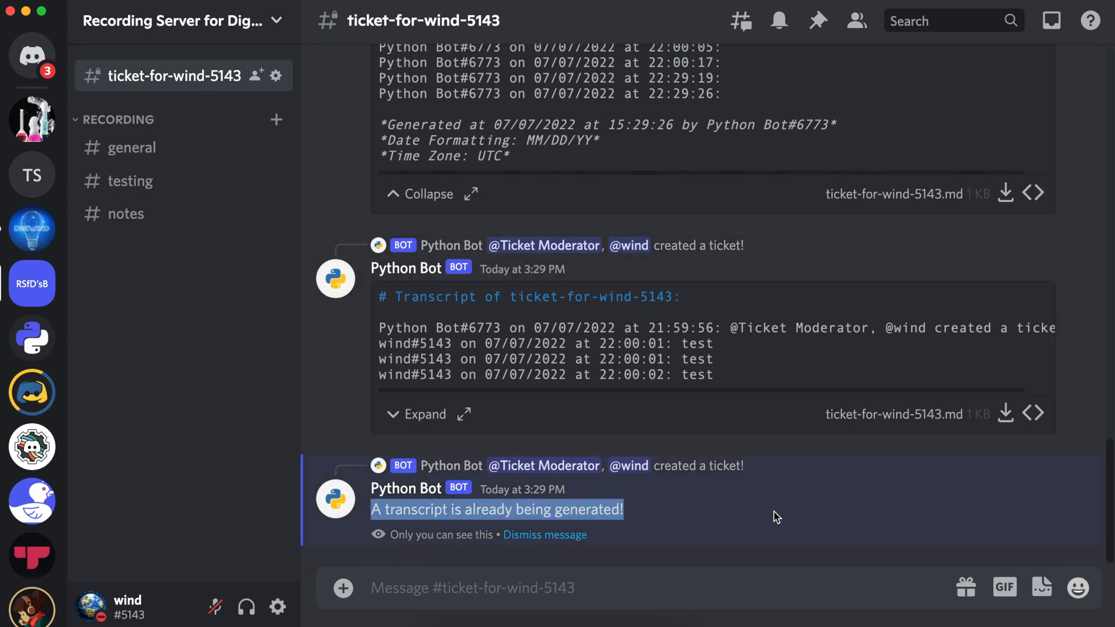